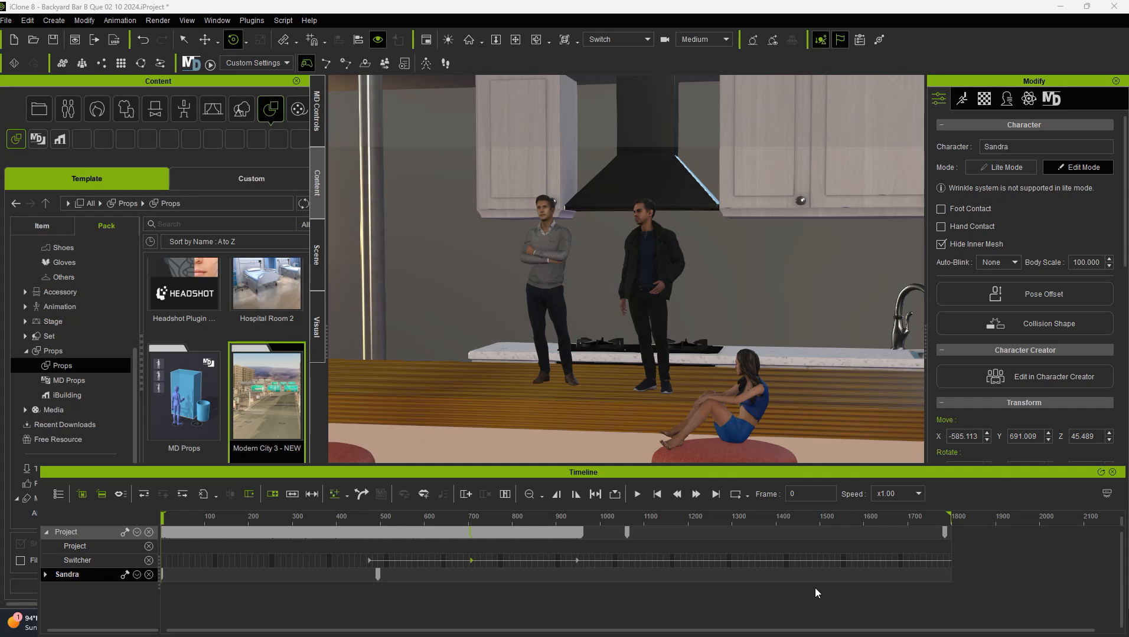
{"action": "mouse_move", "coordinate": [366, 301]}
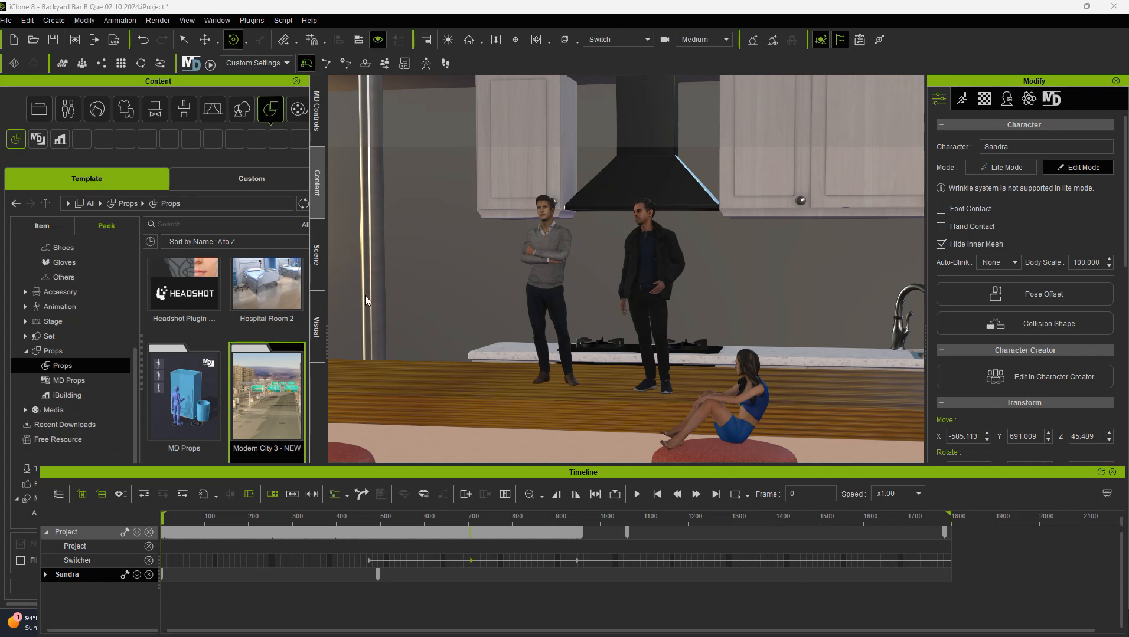
{"action": "mouse_move", "coordinate": [613, 218]}
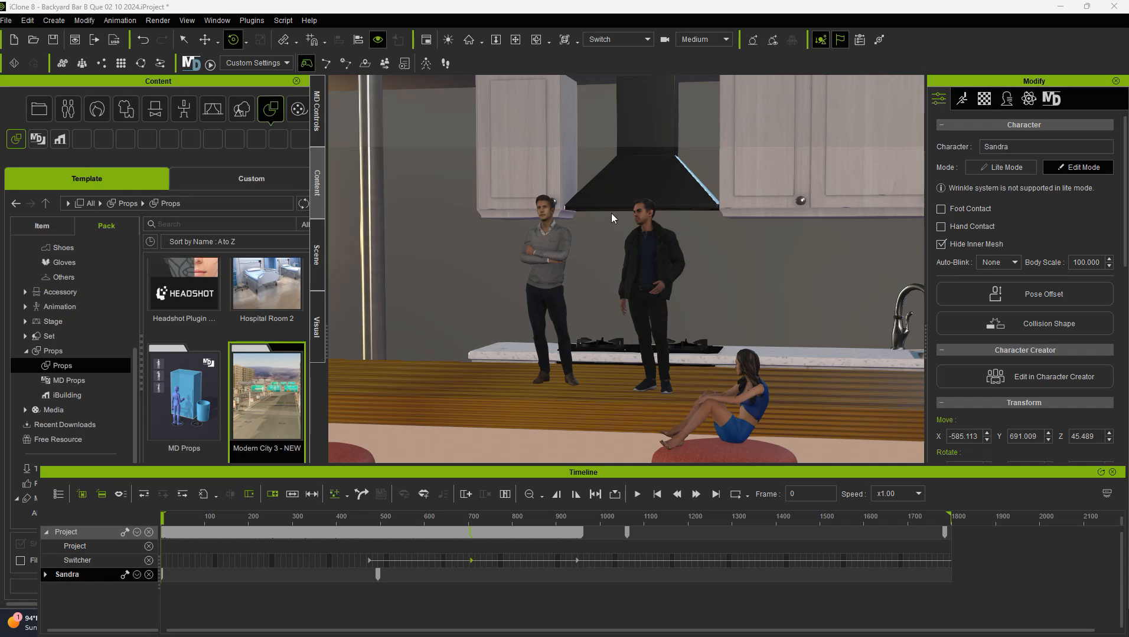
{"action": "mouse_move", "coordinate": [564, 65]}
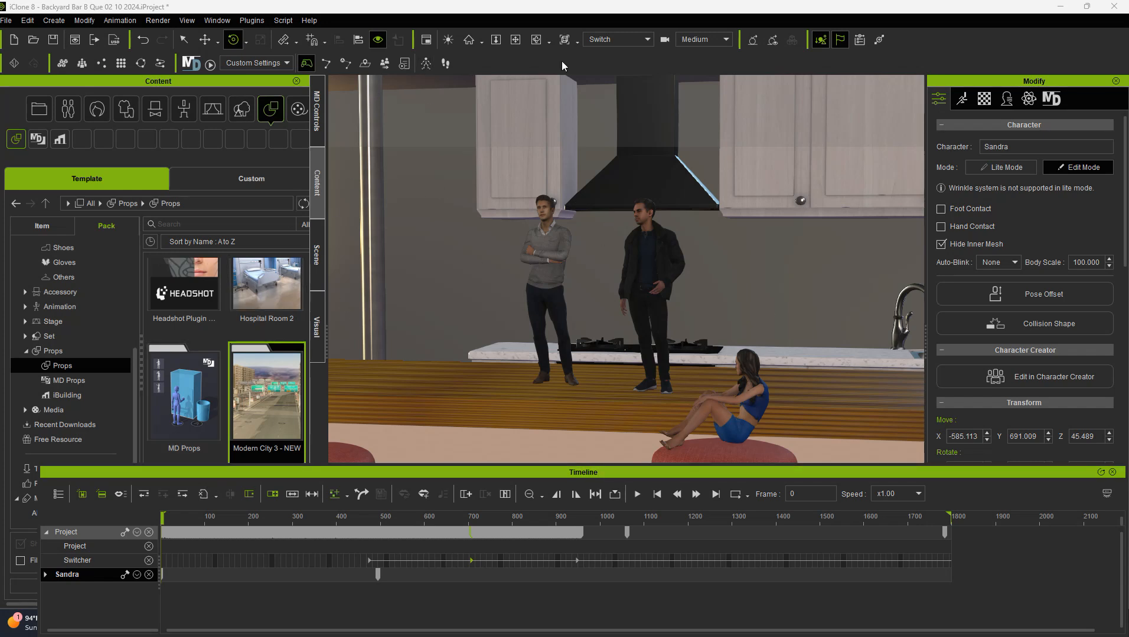
Look through the Michelle Zoom, ZOOM BRENDA, free preview and WIDE ANGLE cameras in turn
{"action": "left_click", "coordinate": [645, 39]}
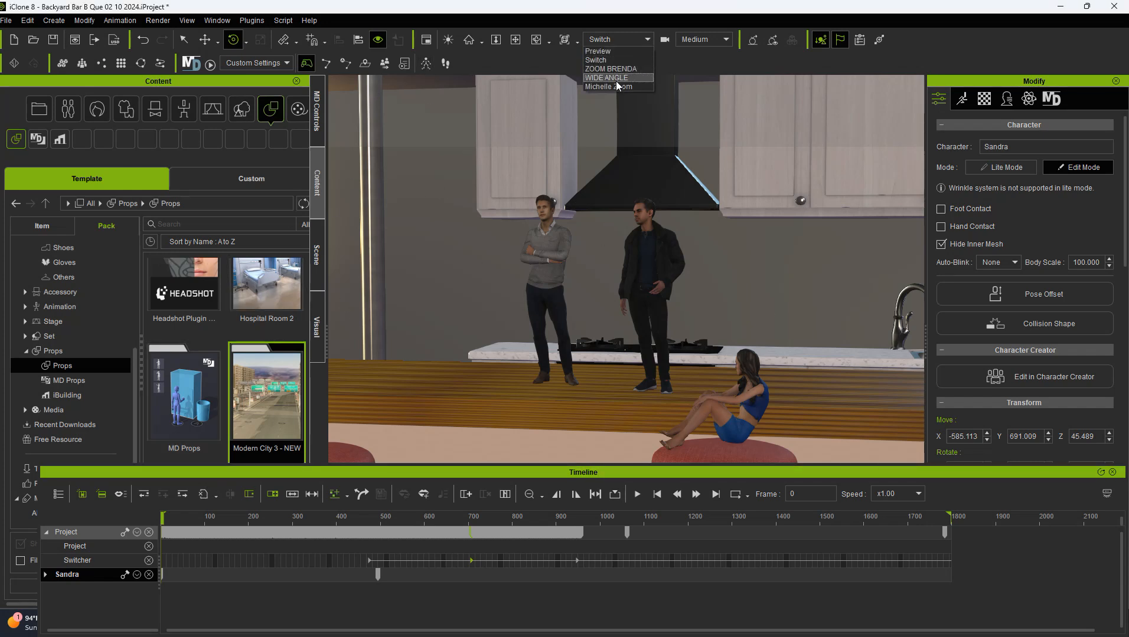
{"action": "left_click", "coordinate": [608, 87]}
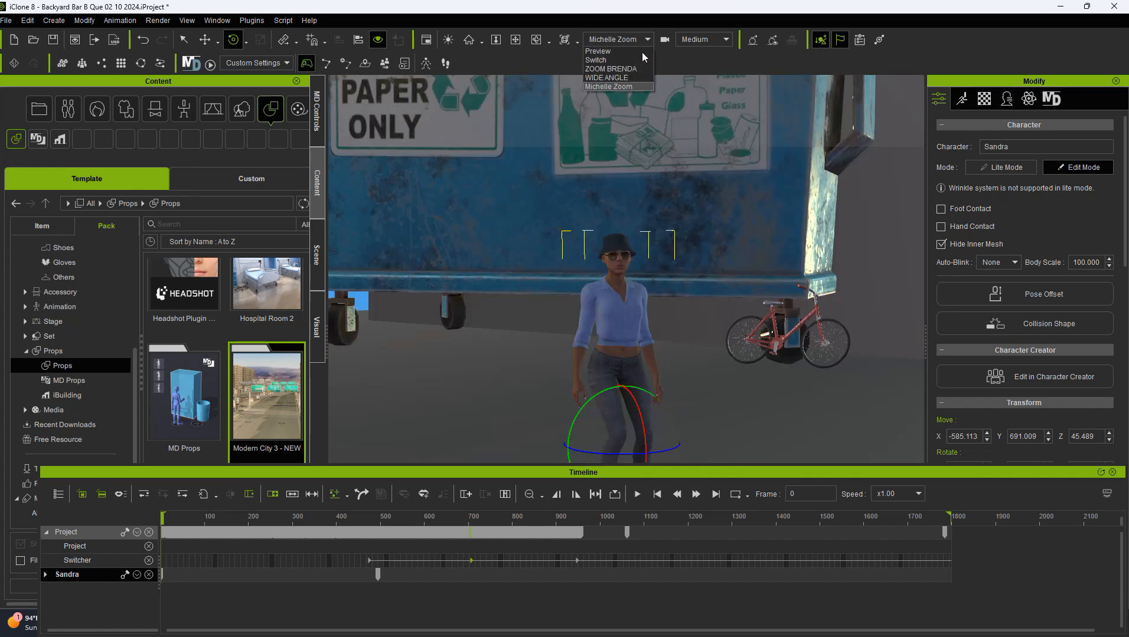
{"action": "left_click", "coordinate": [611, 68]}
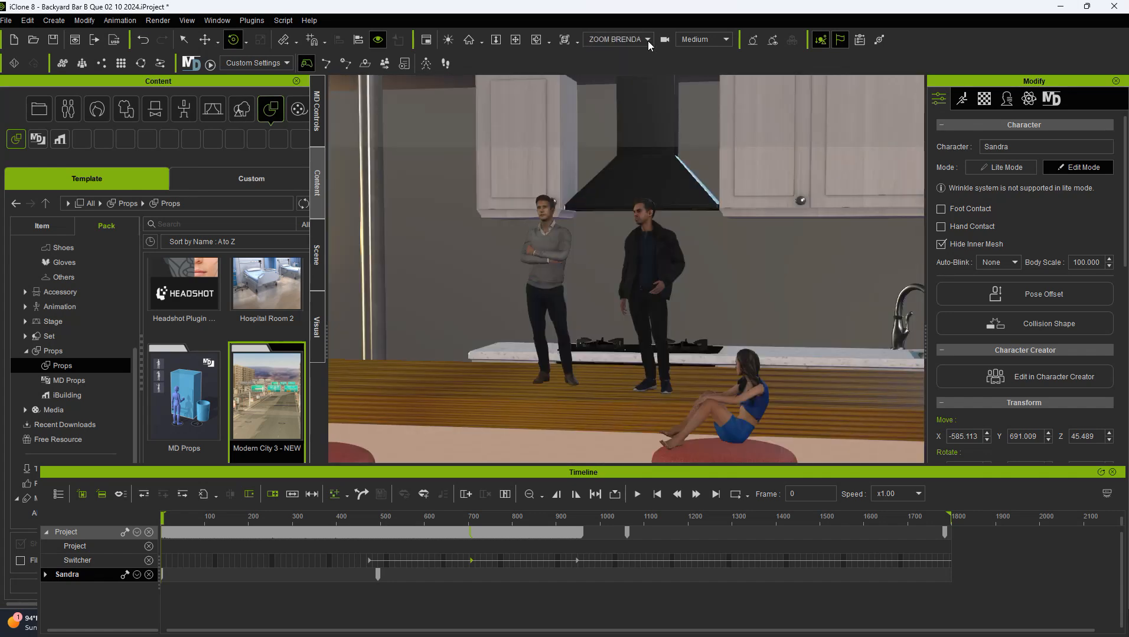
{"action": "left_click", "coordinate": [615, 39]}
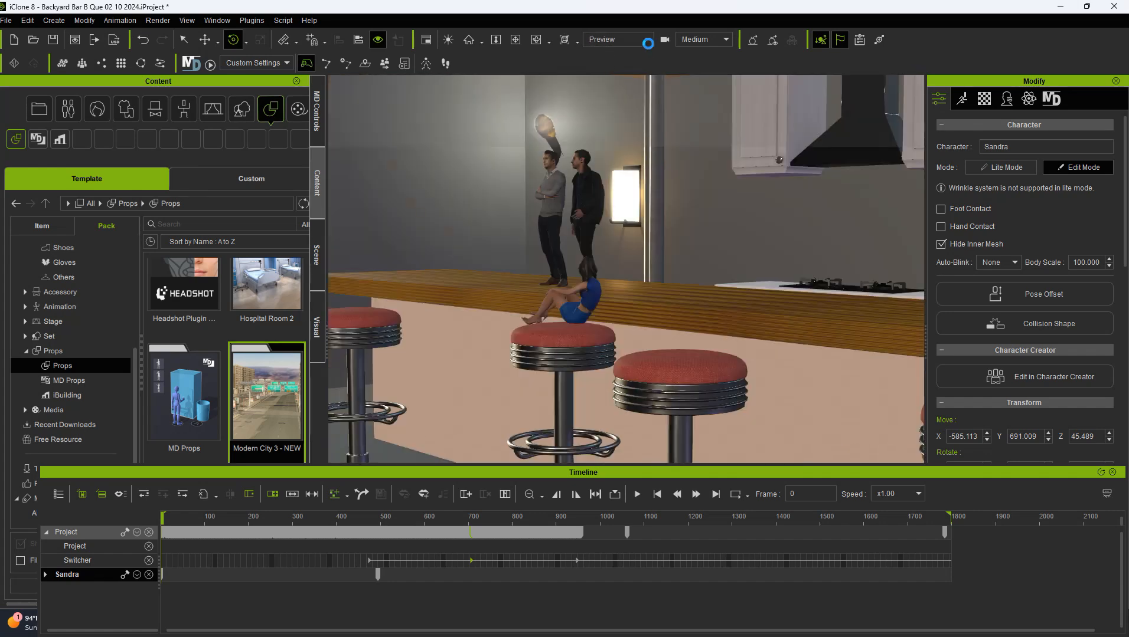
{"action": "left_click", "coordinate": [615, 39]}
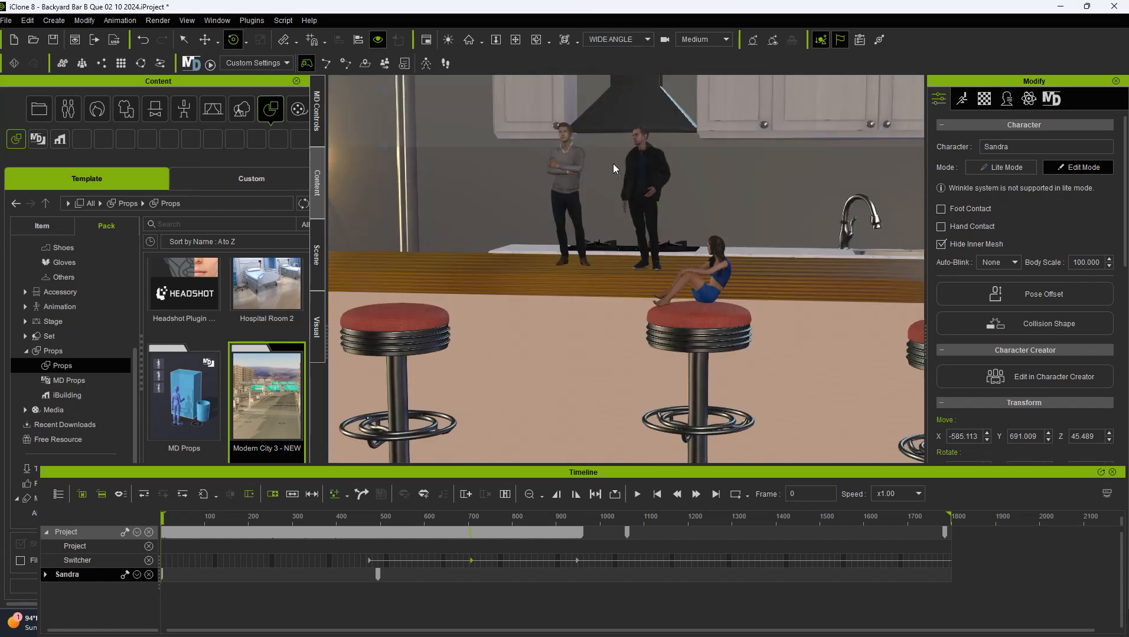
{"action": "mouse_move", "coordinate": [638, 45]}
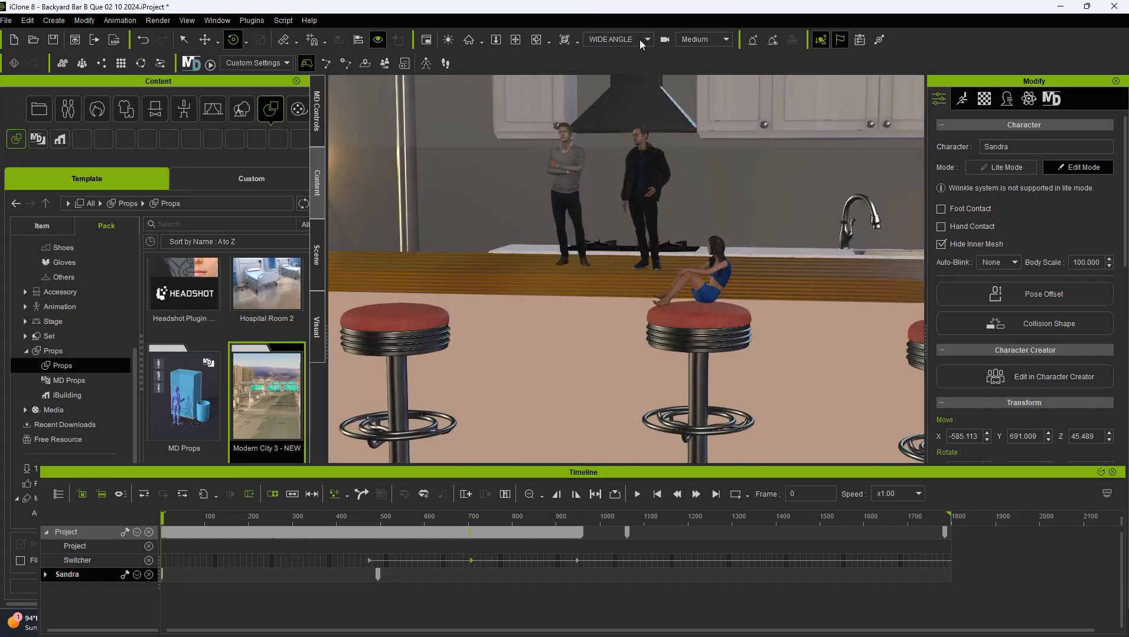
Return to the ZOOM BRENDA view and bring up the Create list
{"action": "left_click", "coordinate": [645, 38]}
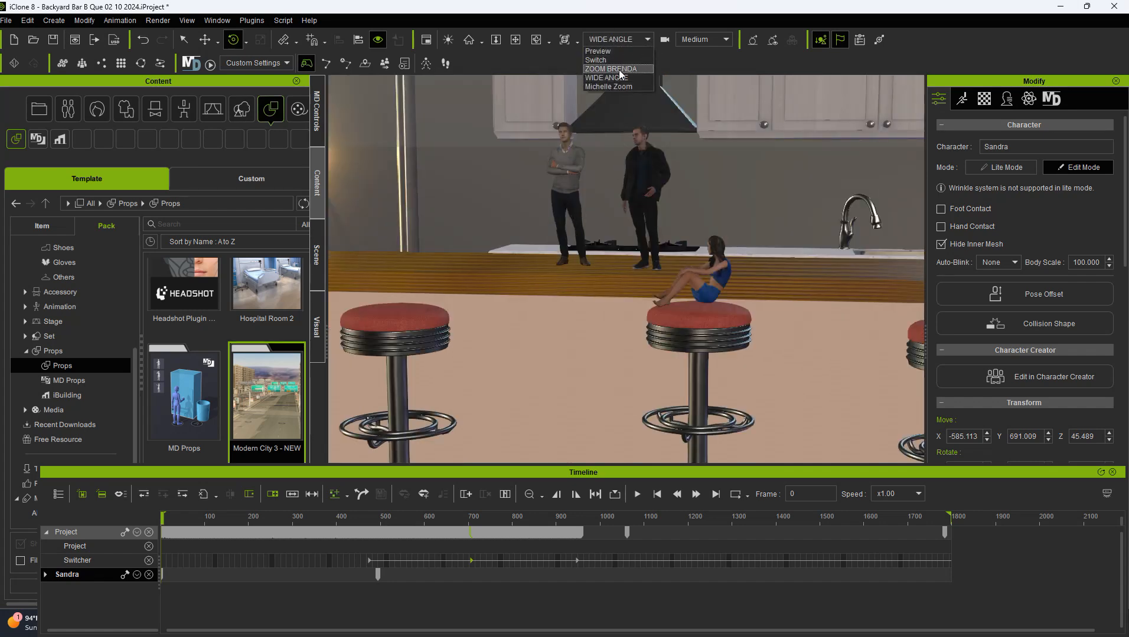
{"action": "left_click", "coordinate": [610, 69]}
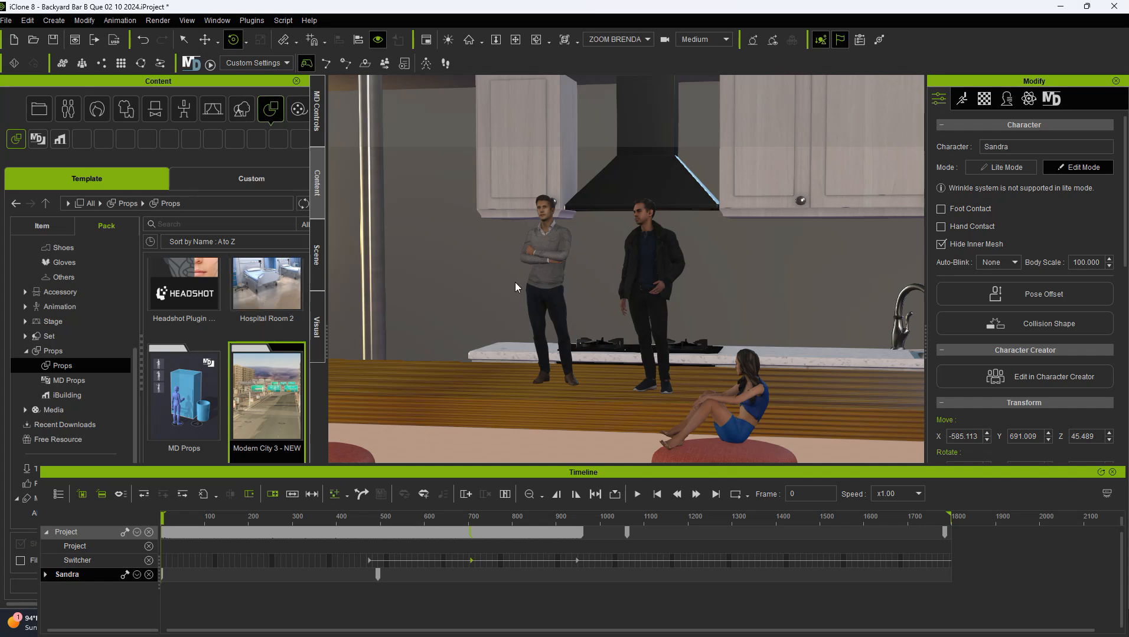
{"action": "mouse_move", "coordinate": [344, 258]}
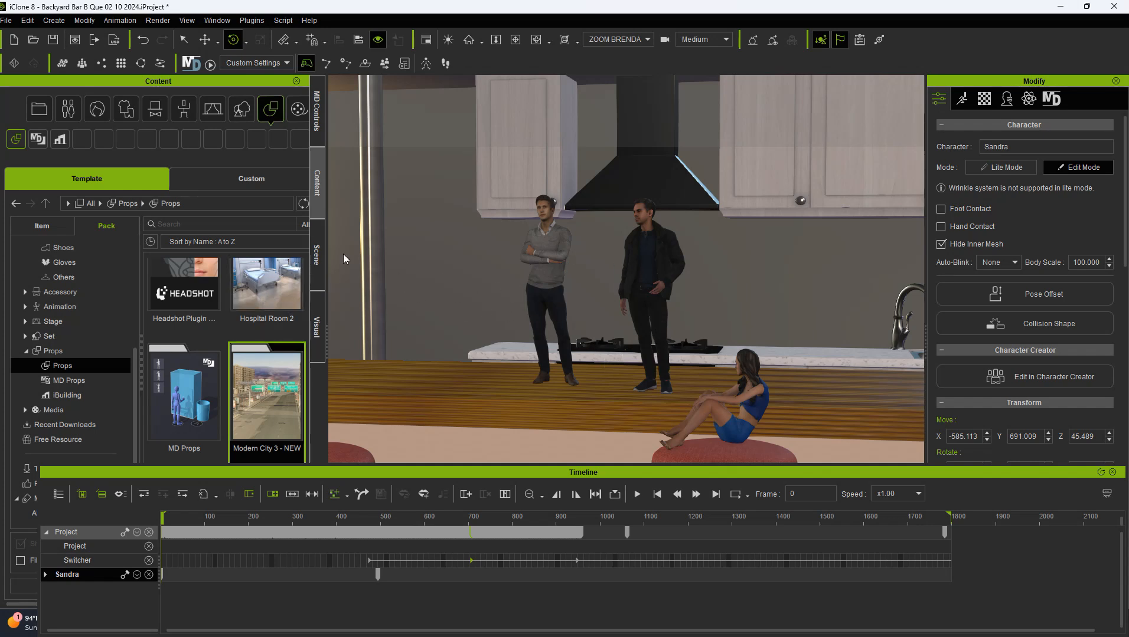
{"action": "left_click", "coordinate": [54, 21]}
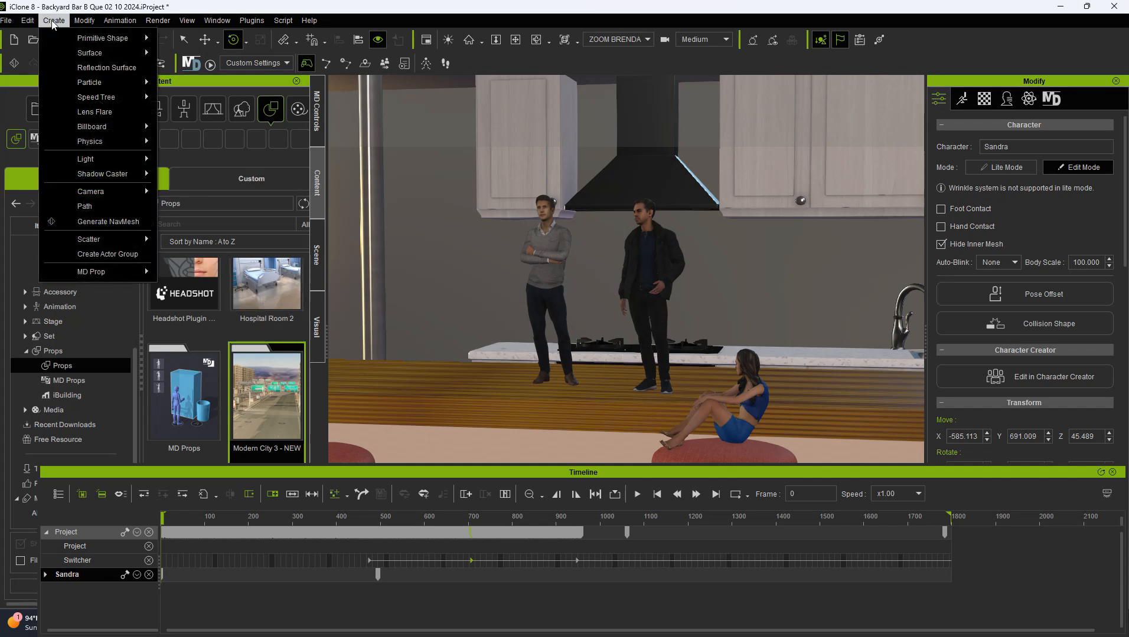
{"action": "mouse_move", "coordinate": [91, 191]}
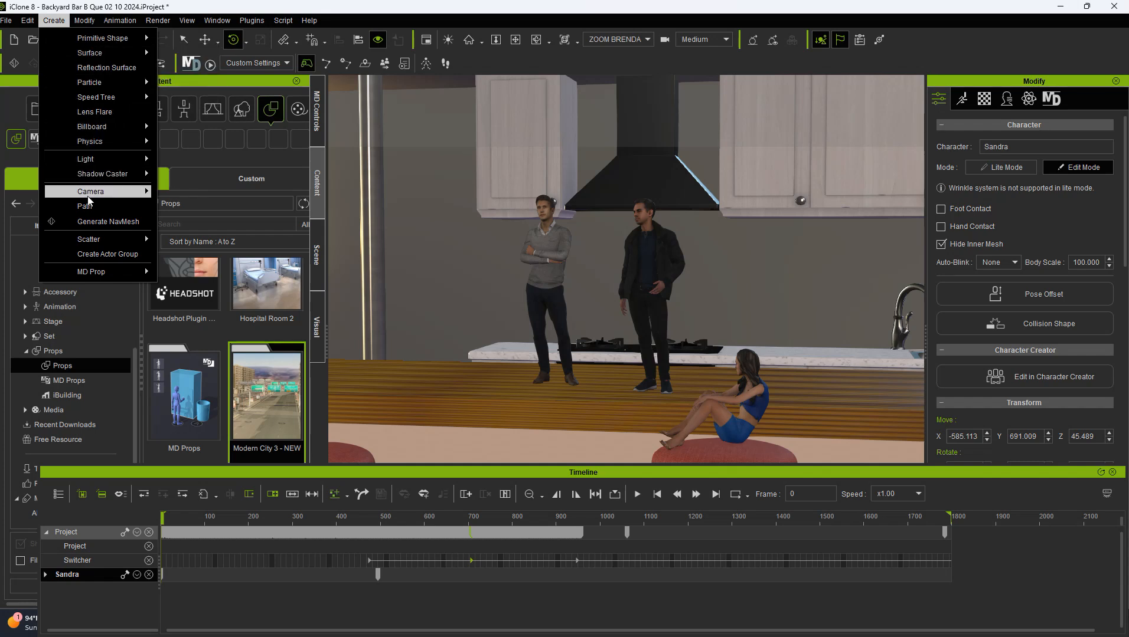
{"action": "mouse_move", "coordinate": [85, 158]}
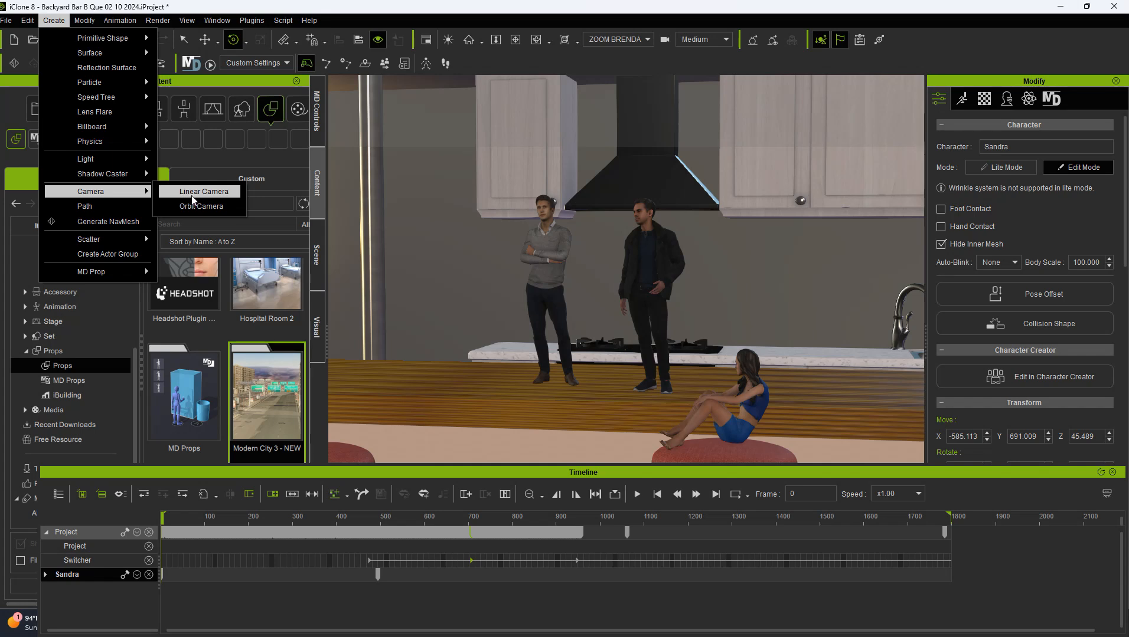
{"action": "mouse_move", "coordinate": [205, 191]}
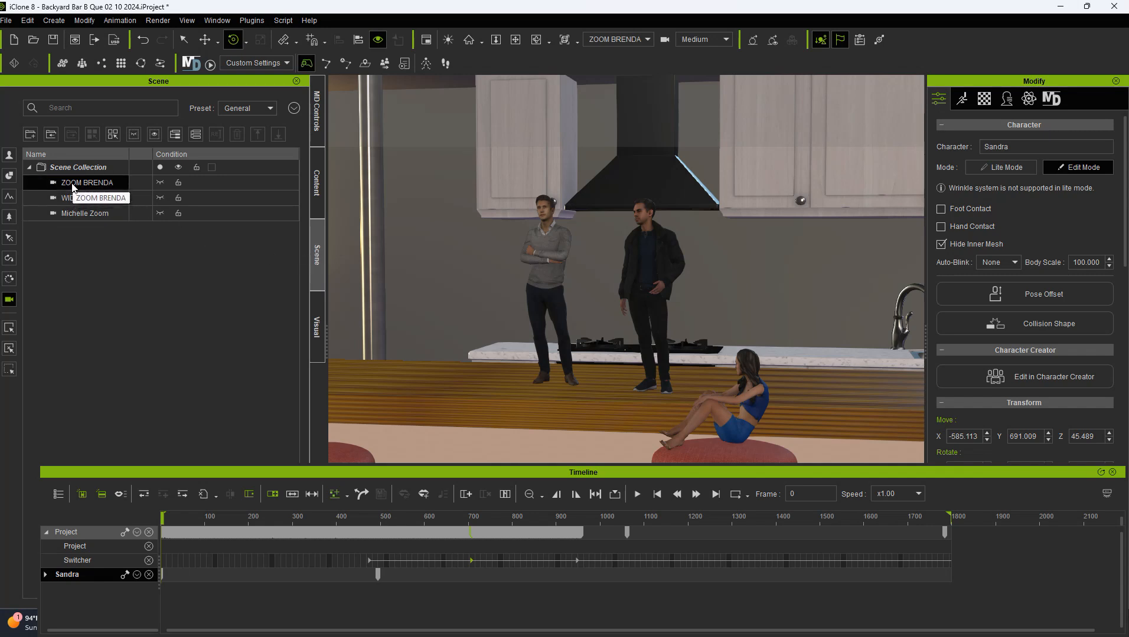
Select ZOOM BRENDA to show its 42.86 mm lens settings and track
{"action": "left_click", "coordinate": [87, 182]}
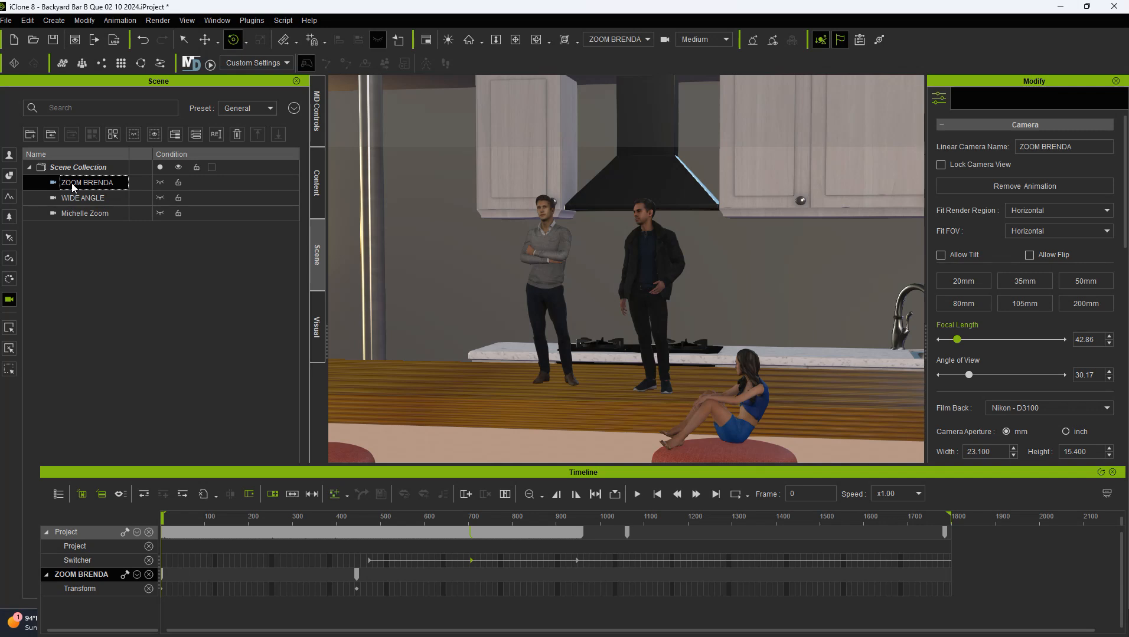
{"action": "mouse_move", "coordinate": [274, 292]}
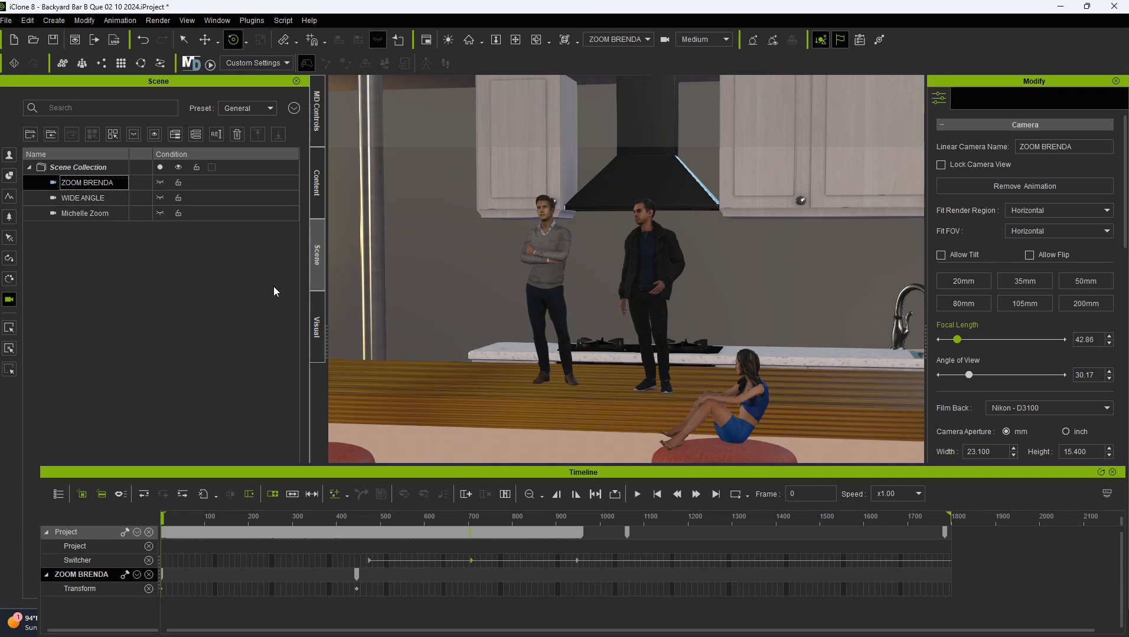
{"action": "mouse_move", "coordinate": [628, 44]}
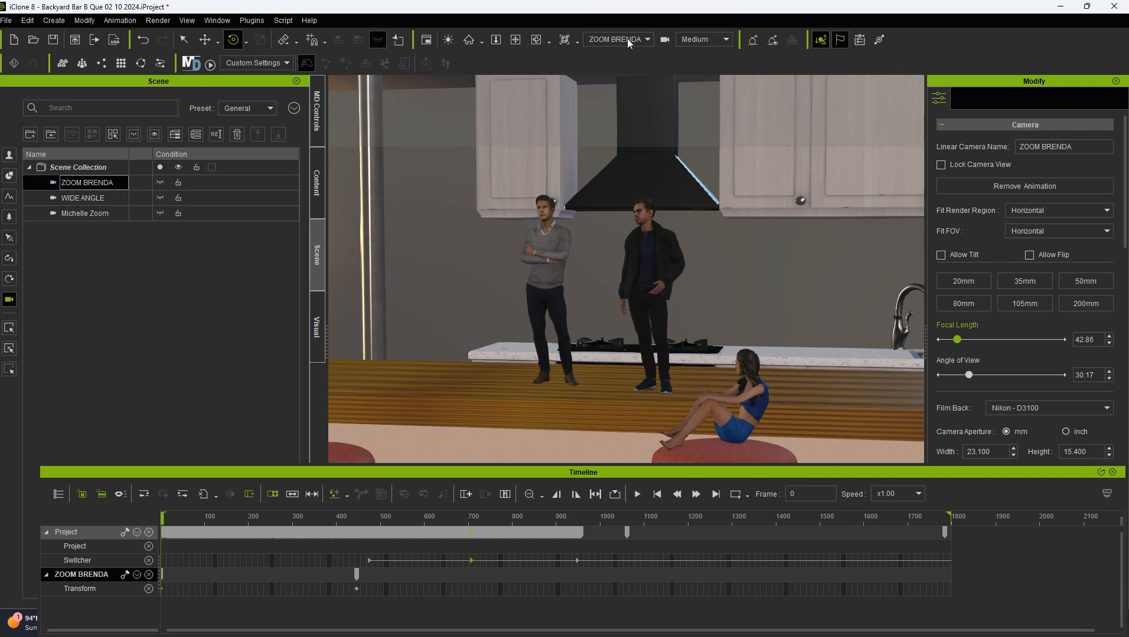
{"action": "mouse_move", "coordinate": [608, 111]}
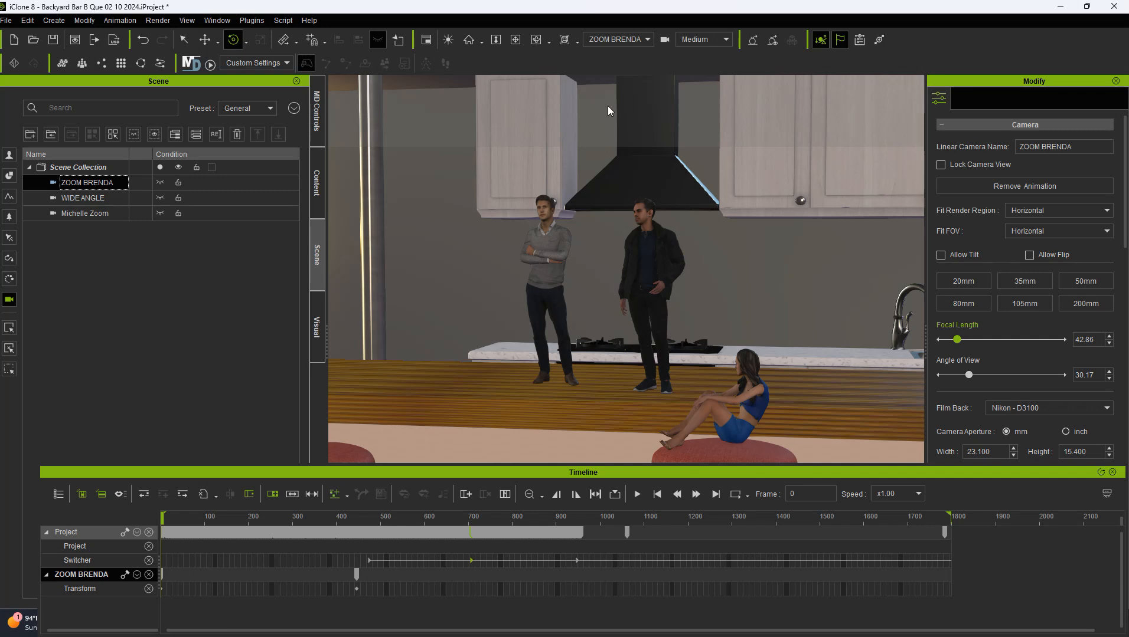
{"action": "mouse_move", "coordinate": [641, 311]}
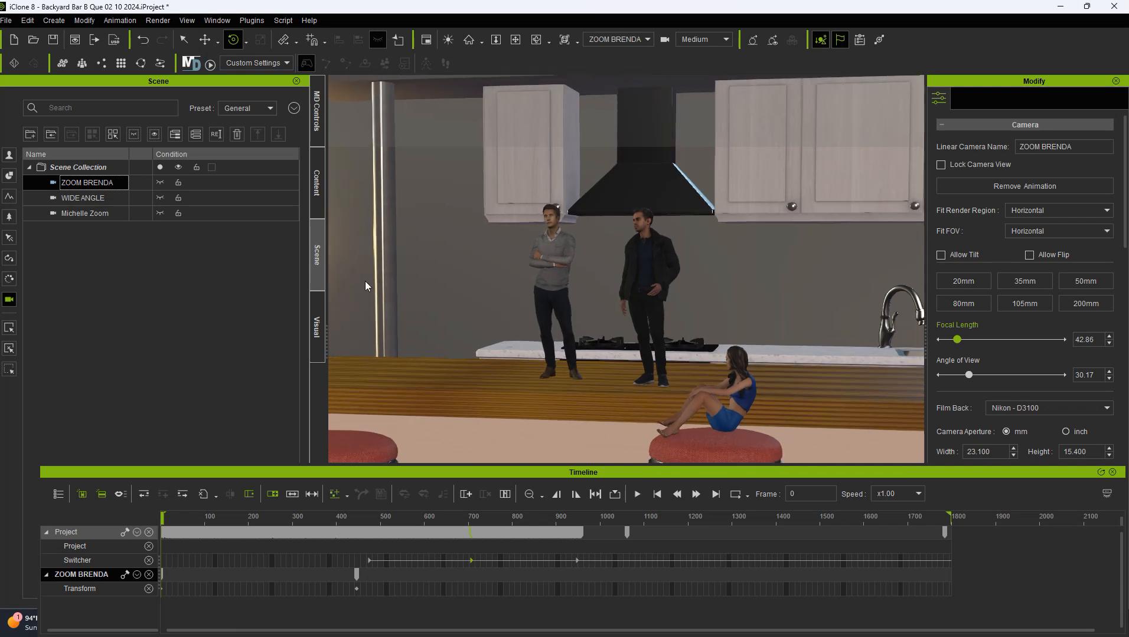
Select WIDE ANGLE and view the bar through its 66.79 mm lens
{"action": "left_click", "coordinate": [84, 198]}
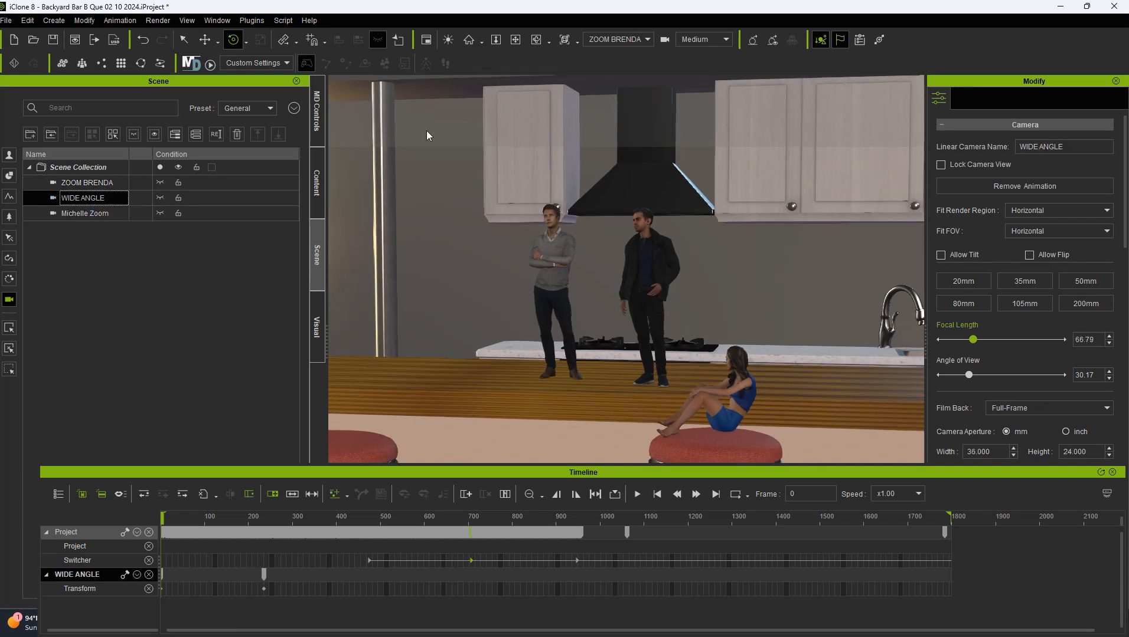
{"action": "left_click", "coordinate": [615, 39]}
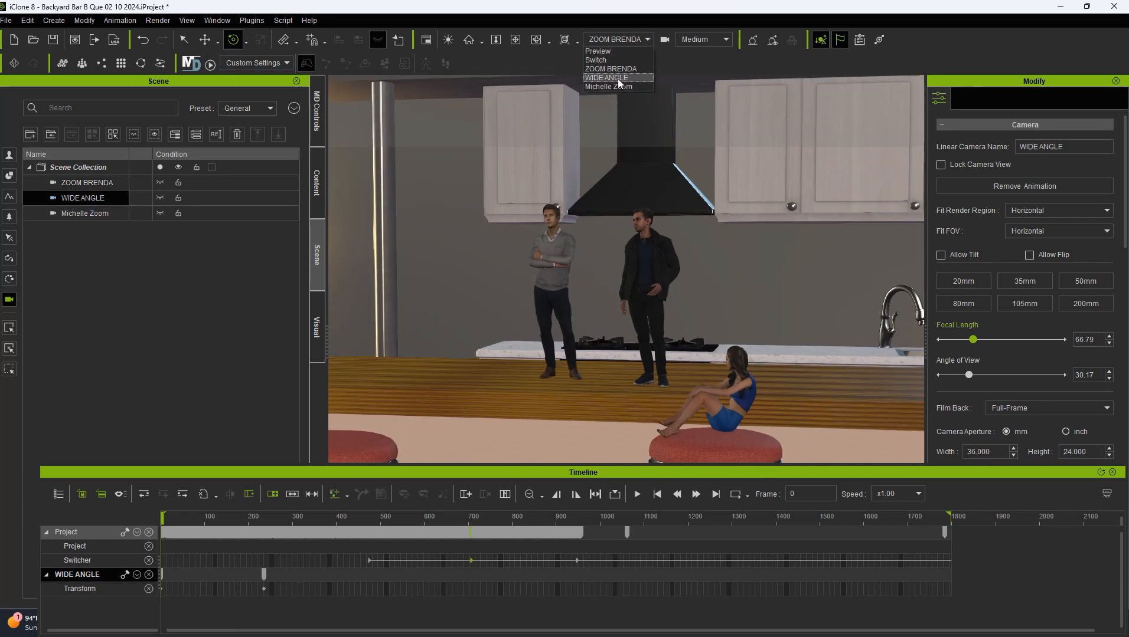
{"action": "left_click", "coordinate": [606, 78]}
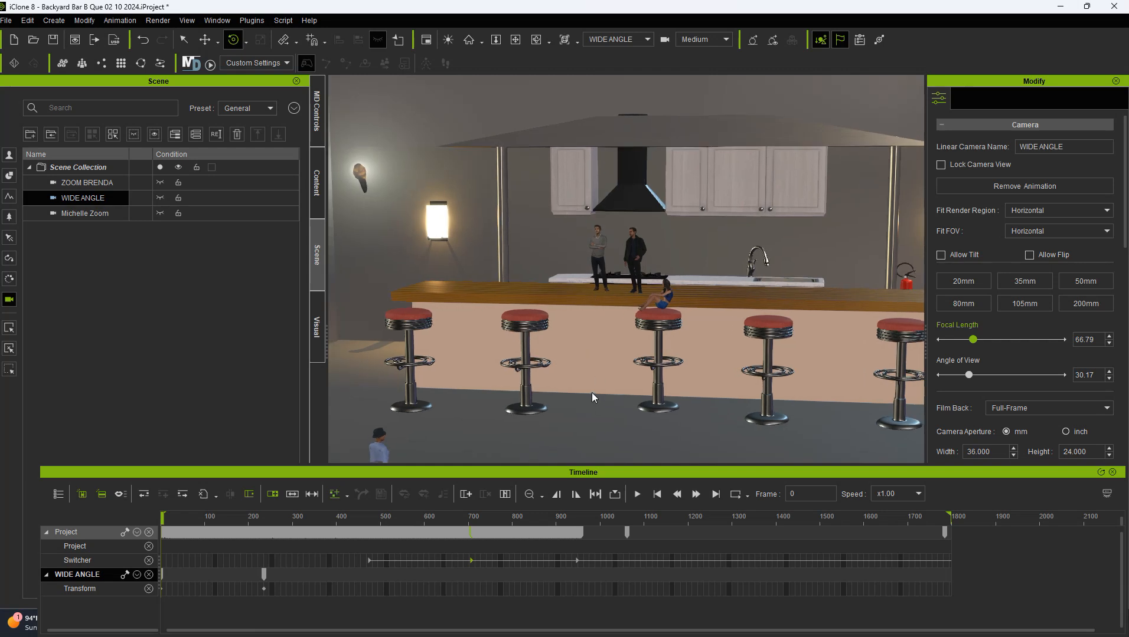
{"action": "right_click", "coordinate": [593, 394]}
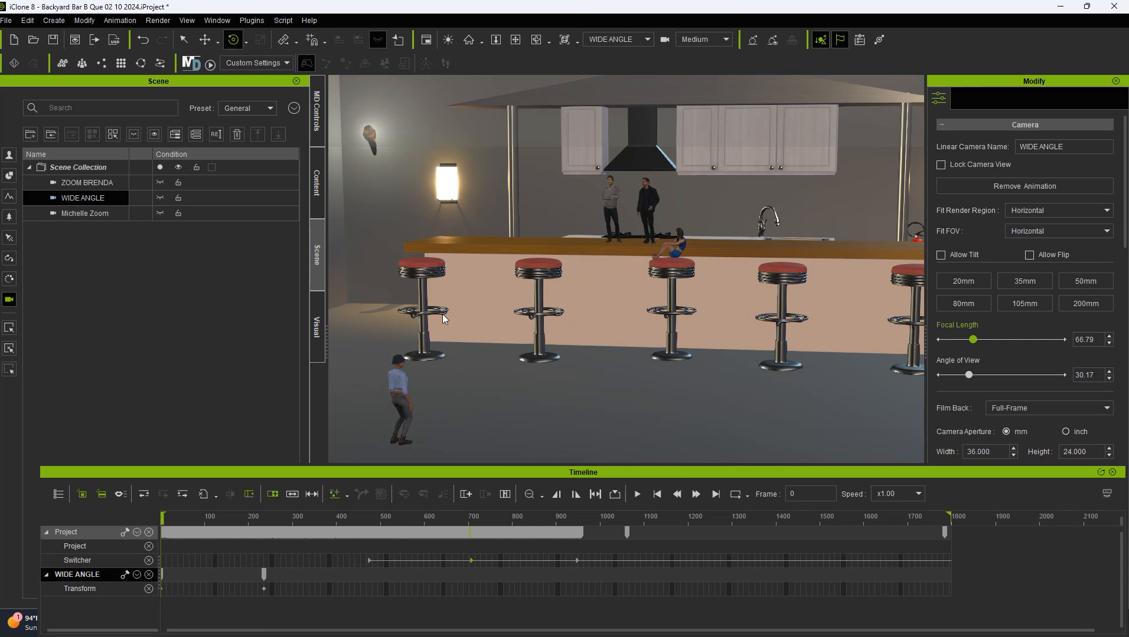
{"action": "mouse_move", "coordinate": [697, 327]}
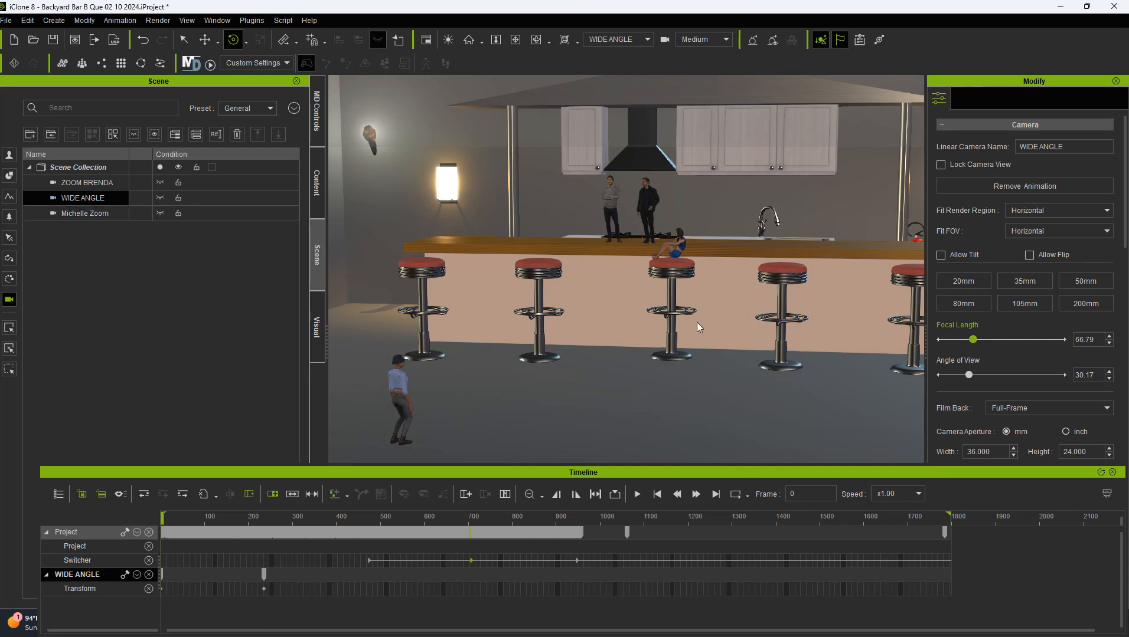
{"action": "mouse_move", "coordinate": [512, 320]}
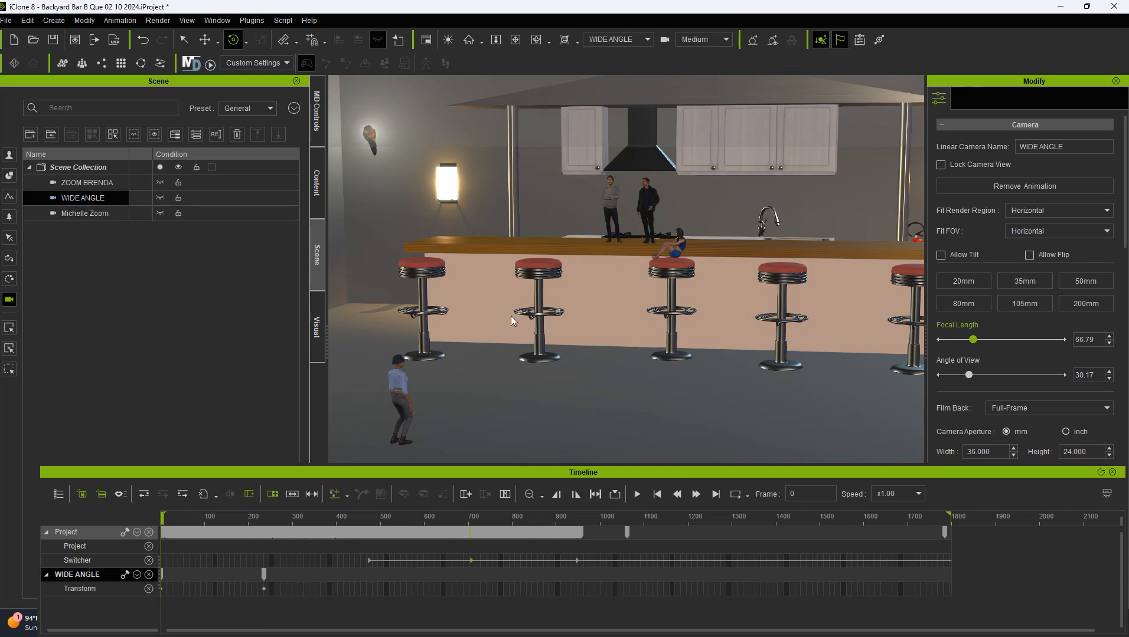
{"action": "left_click", "coordinate": [644, 39]}
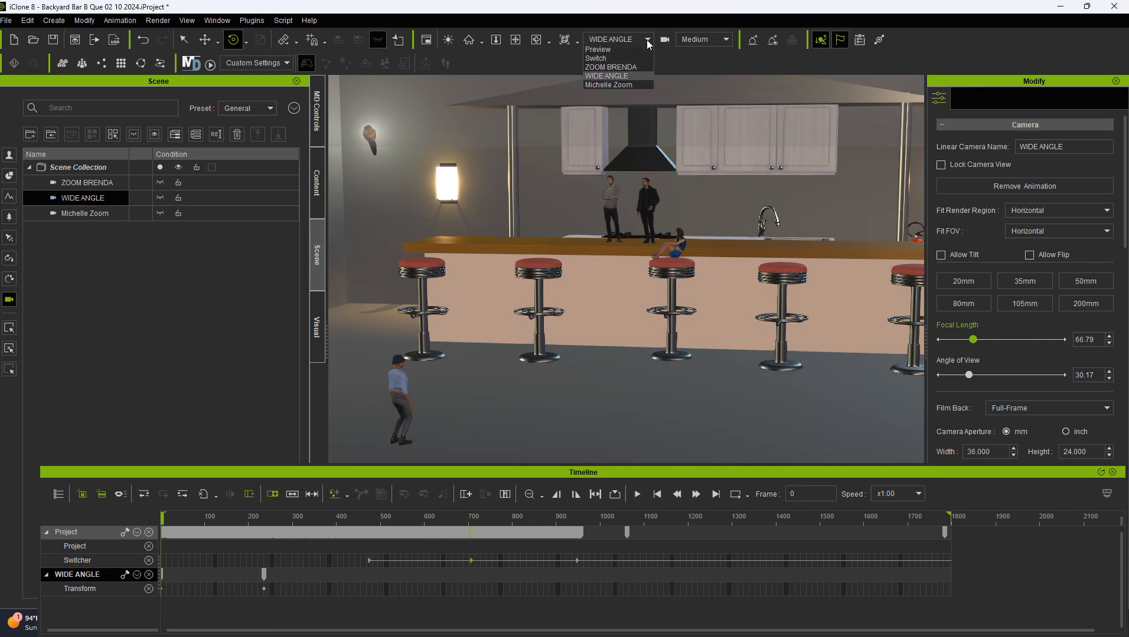
{"action": "left_click", "coordinate": [607, 85]}
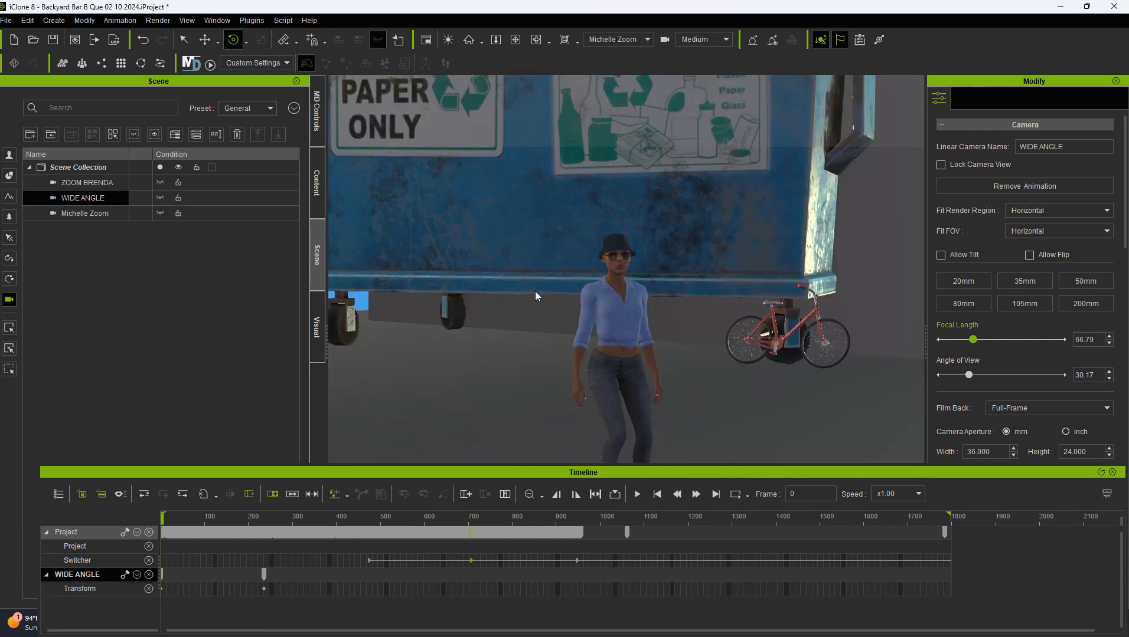
{"action": "mouse_move", "coordinate": [545, 179]}
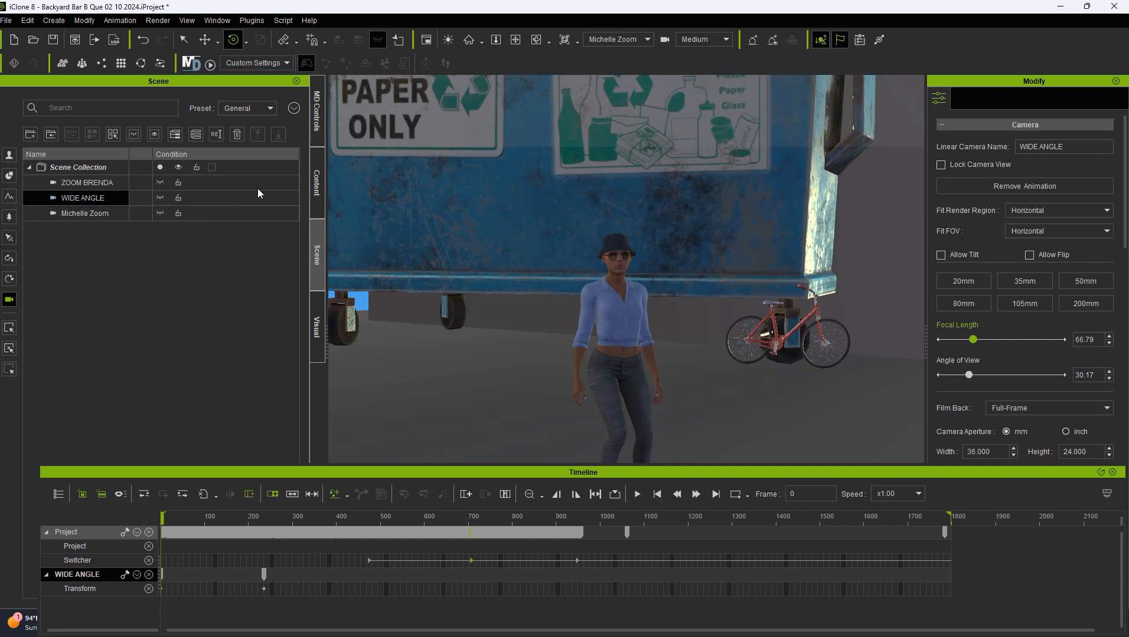
{"action": "mouse_move", "coordinate": [656, 65]}
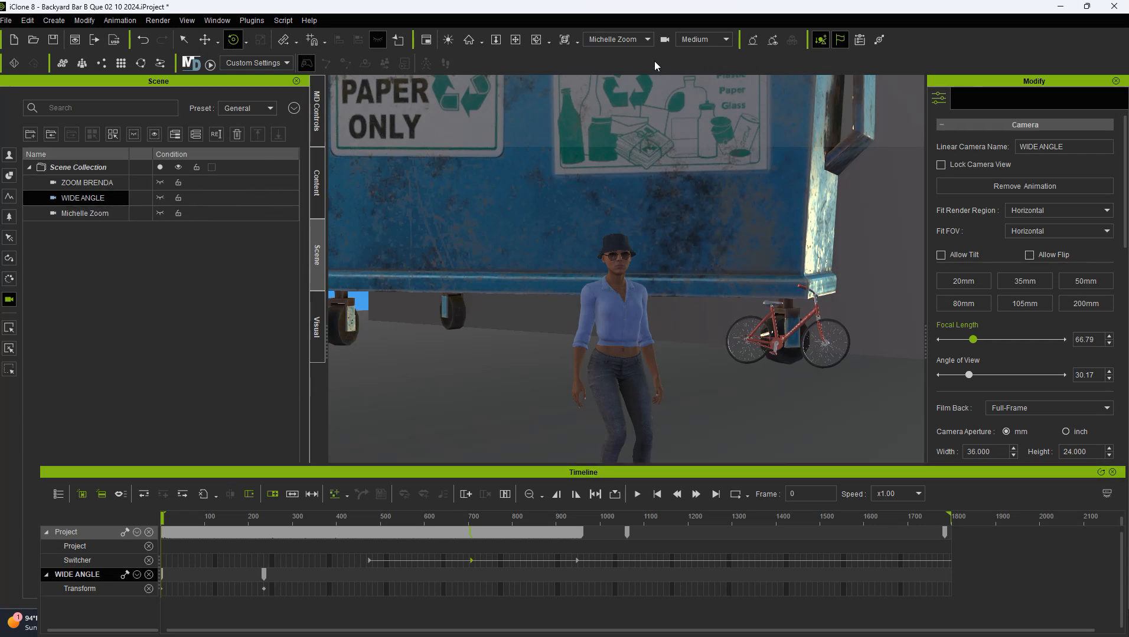
{"action": "mouse_move", "coordinate": [419, 113]}
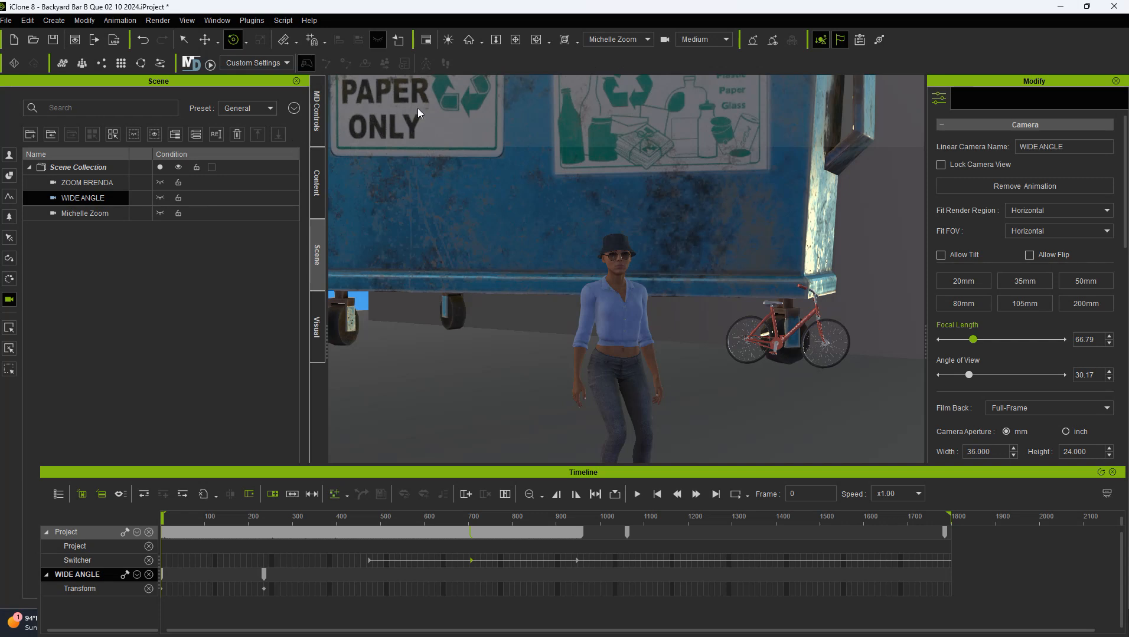
{"action": "mouse_move", "coordinate": [659, 58]}
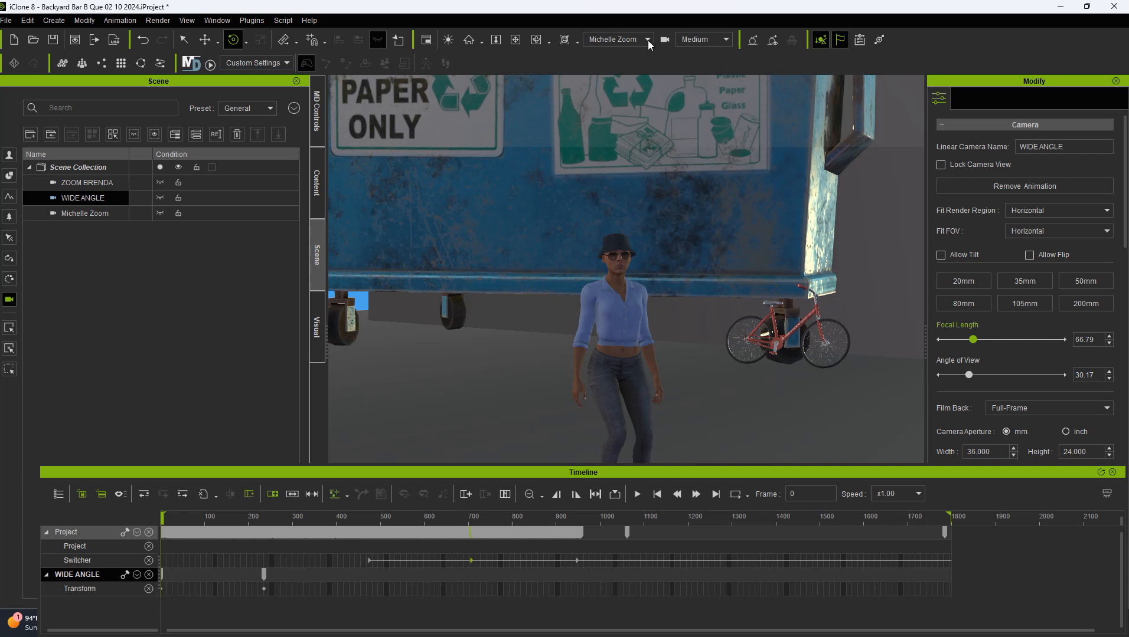
View through the camera Switcher and deselect WIDE ANGLE in the Scene panel
{"action": "left_click", "coordinate": [615, 39]}
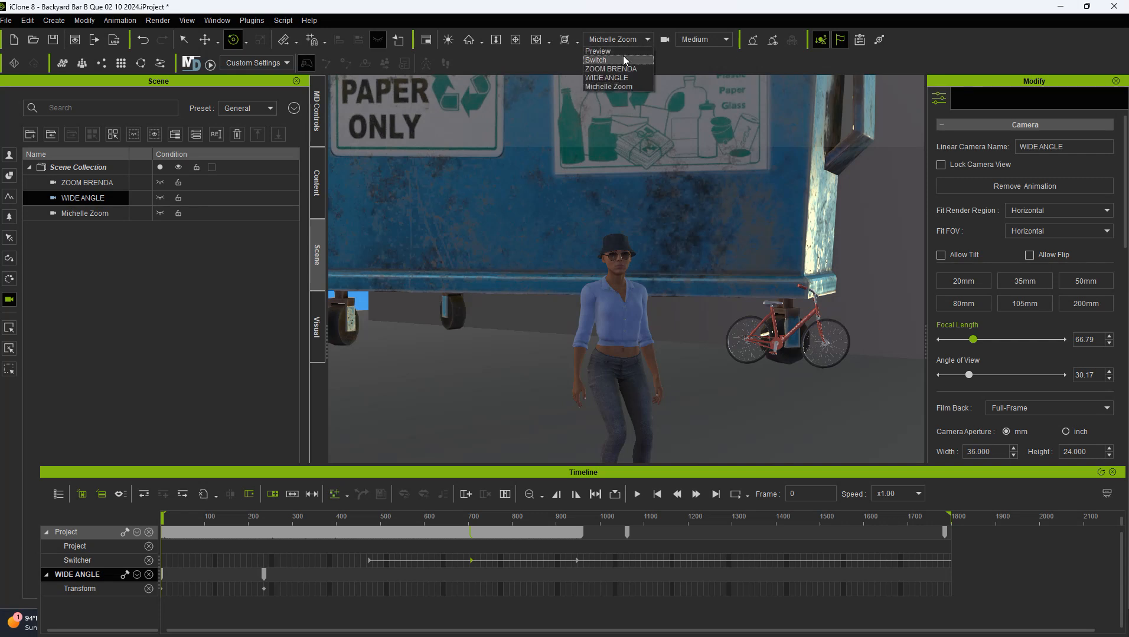
{"action": "left_click", "coordinate": [598, 60]}
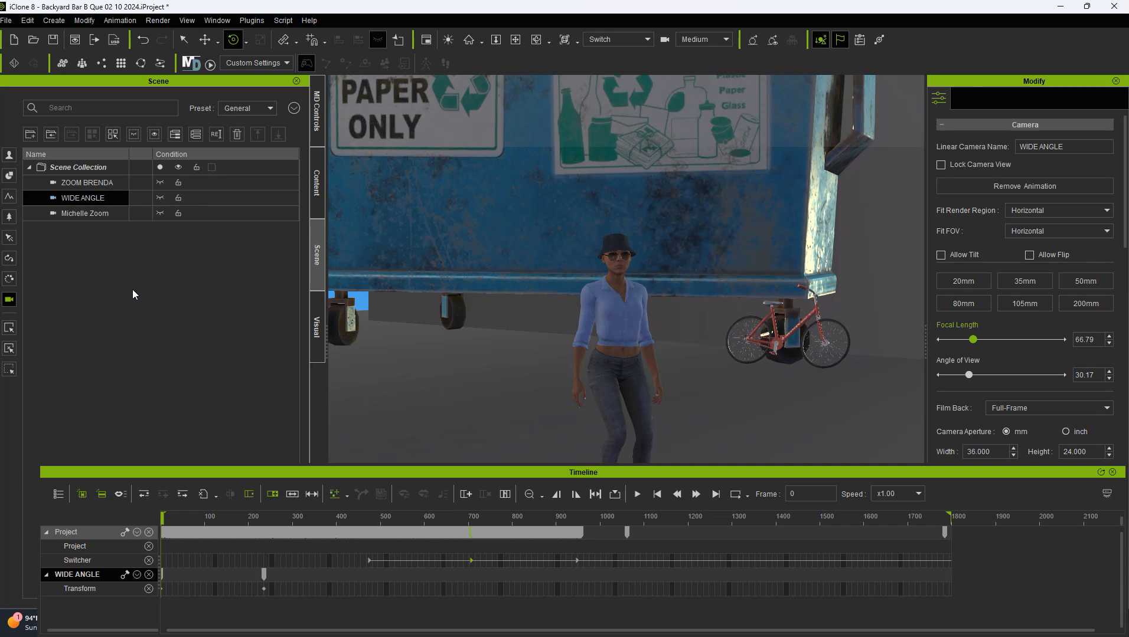
{"action": "left_click", "coordinate": [84, 213]}
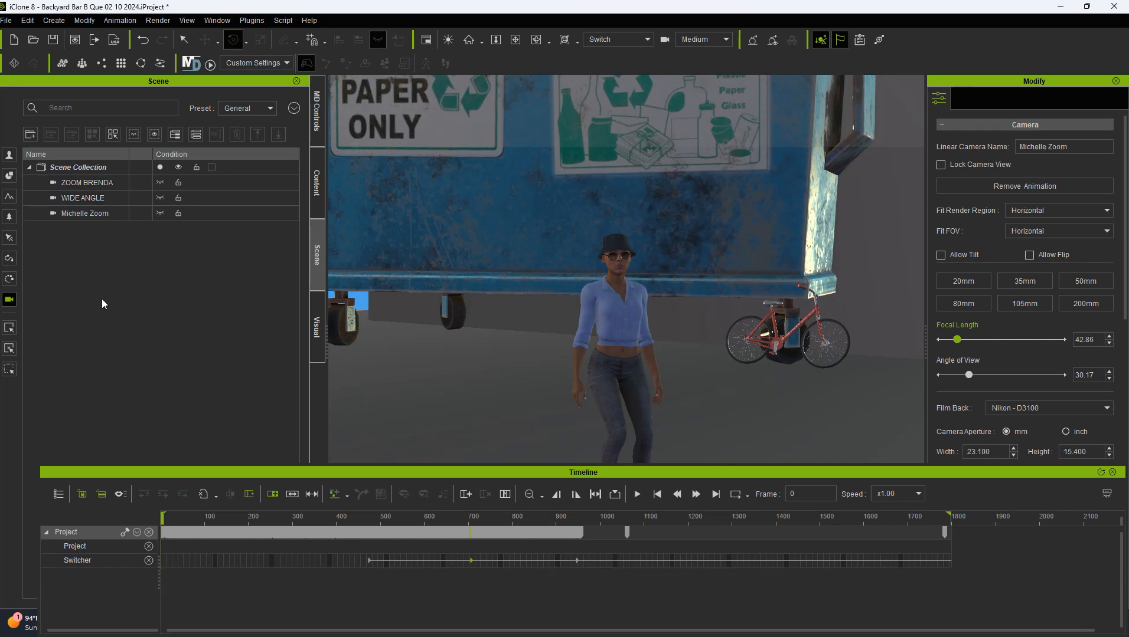
{"action": "mouse_move", "coordinate": [157, 299]}
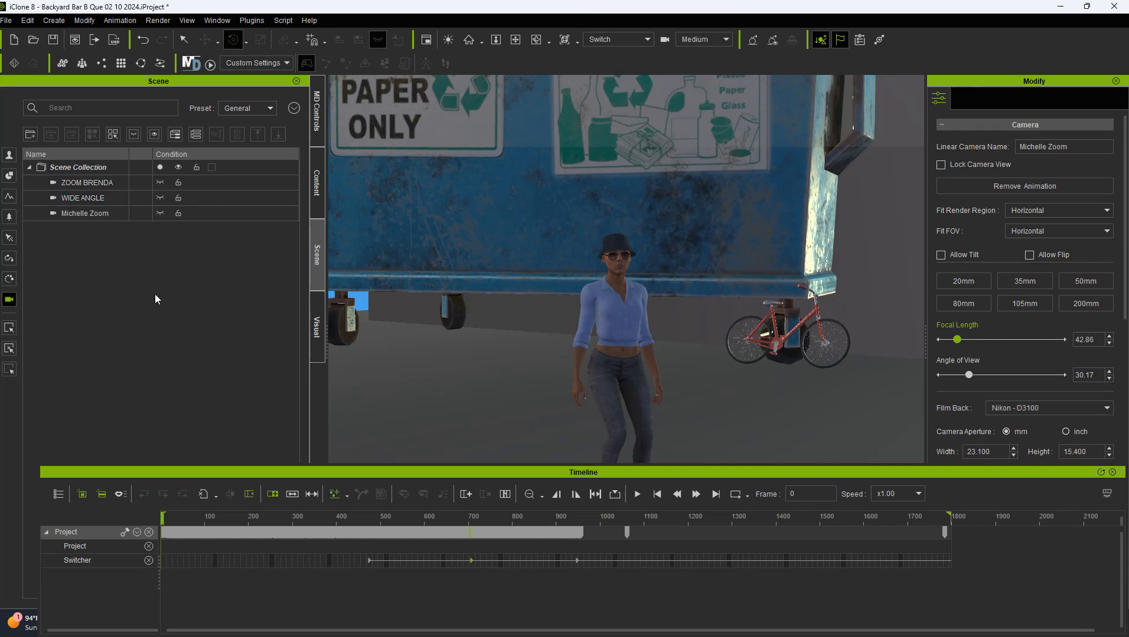
{"action": "mouse_move", "coordinate": [642, 93]}
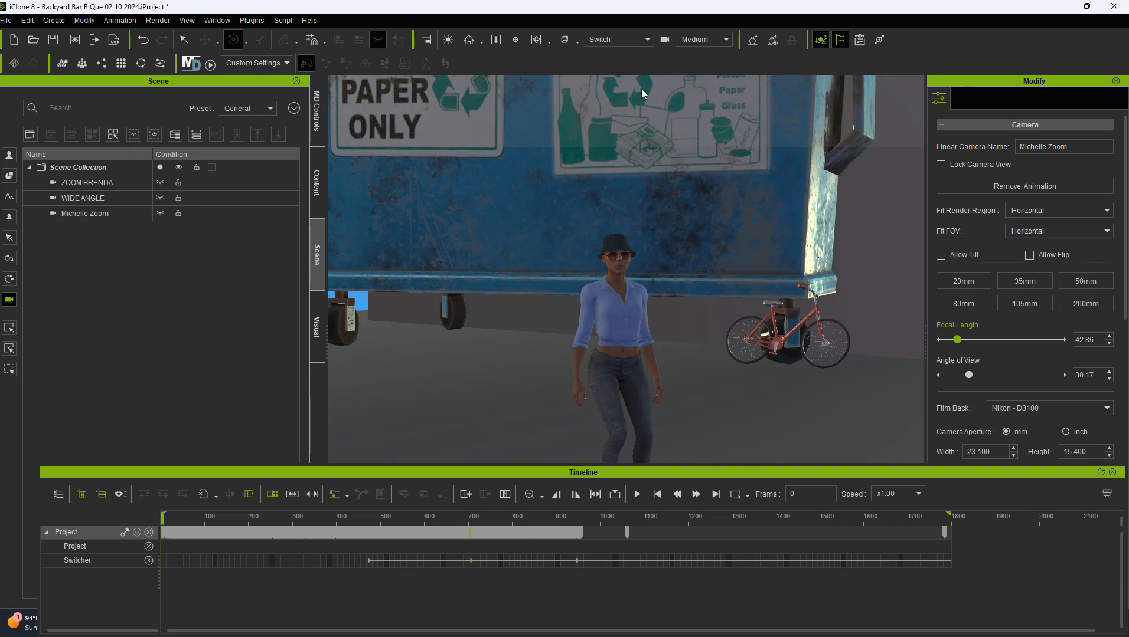
{"action": "mouse_move", "coordinate": [287, 506]}
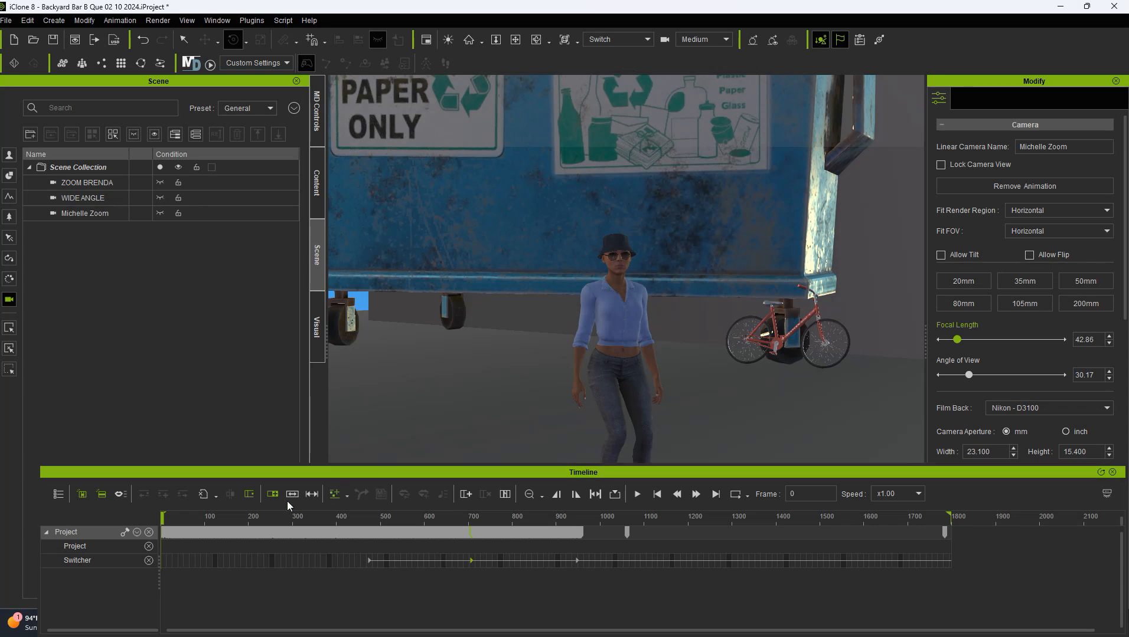
{"action": "mouse_move", "coordinate": [92, 568]}
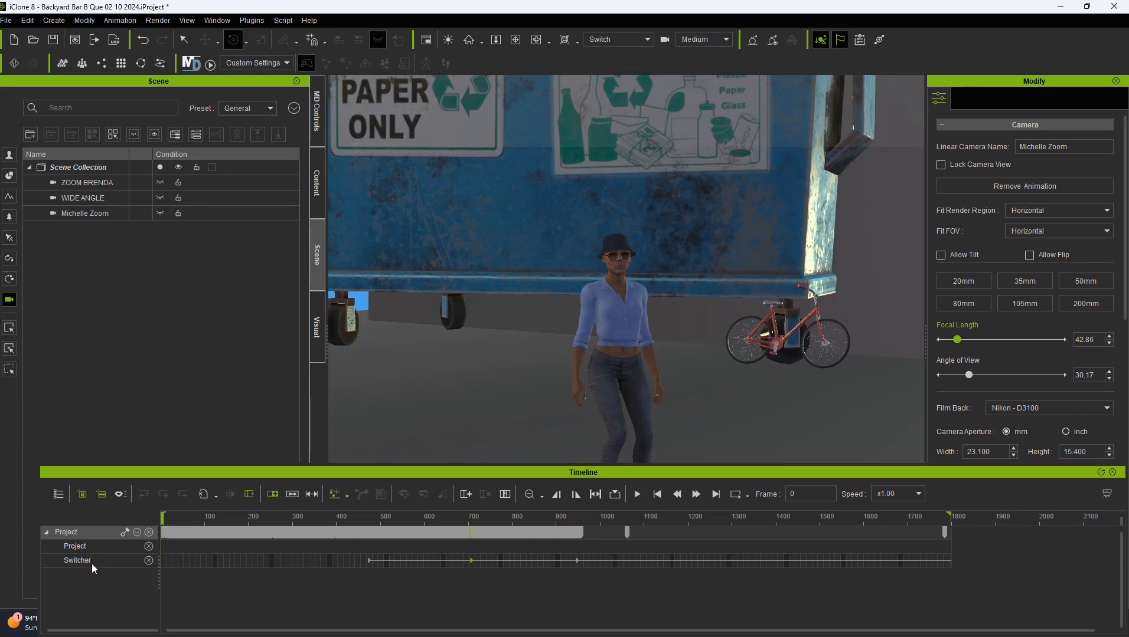
Delete the existing switch clips from the Switcher track
{"action": "left_click", "coordinate": [77, 560]}
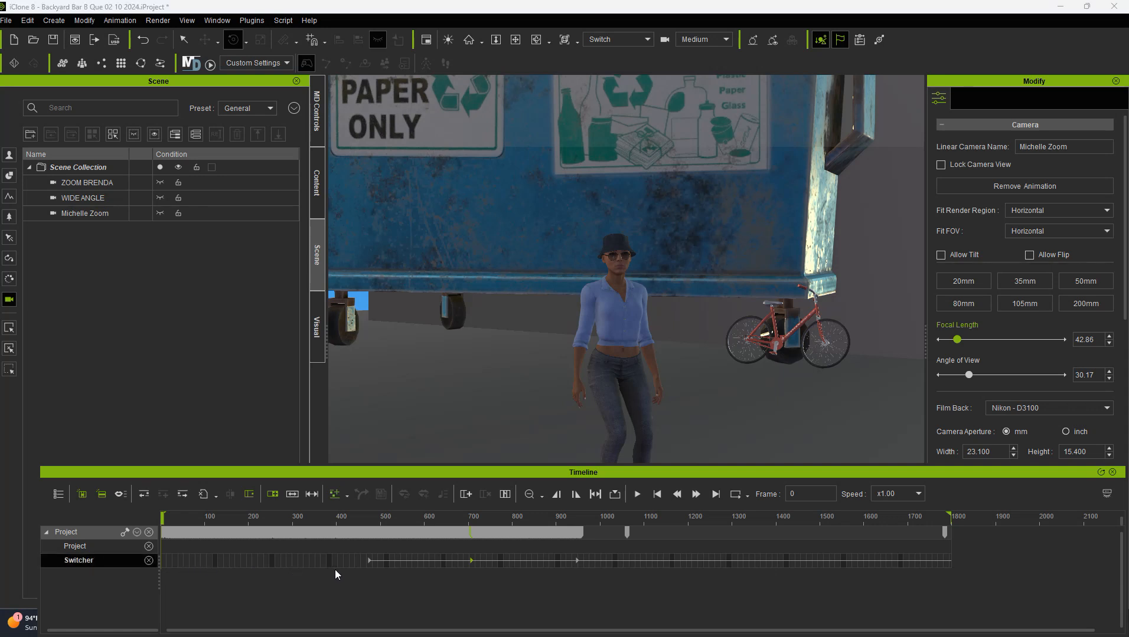
{"action": "mouse_move", "coordinate": [353, 573]}
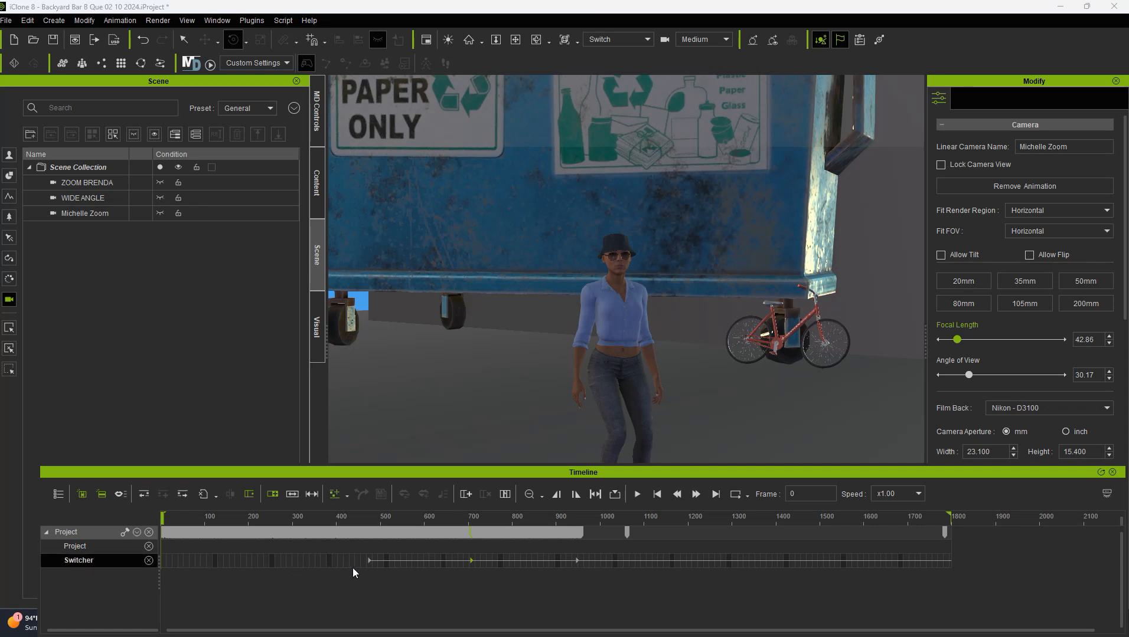
{"action": "right_click", "coordinate": [358, 561]}
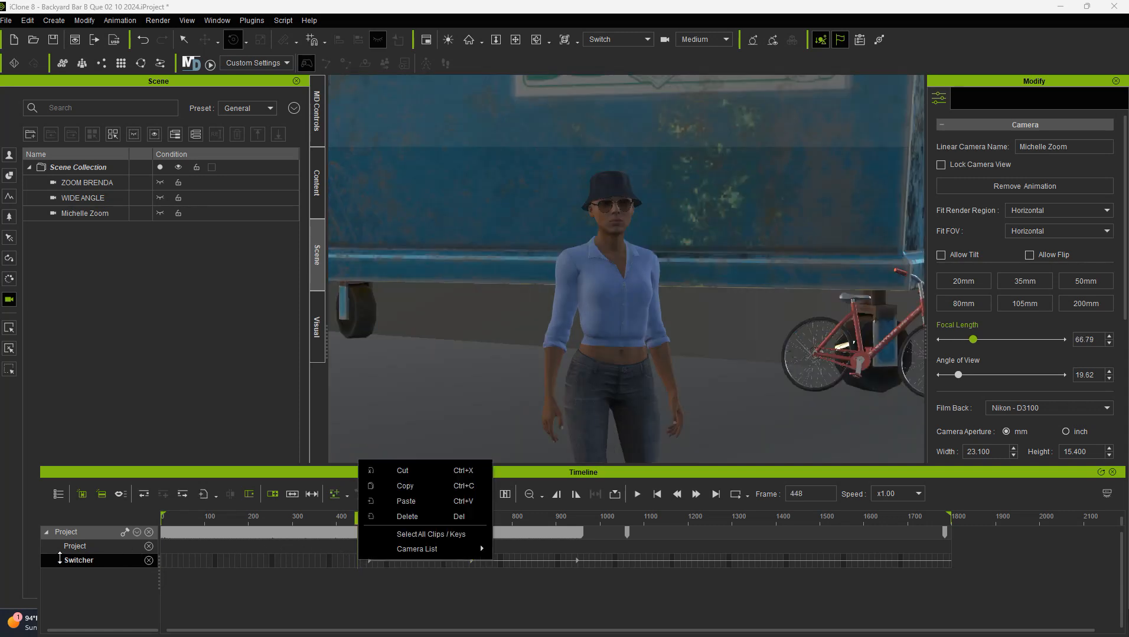
{"action": "mouse_move", "coordinate": [415, 549]}
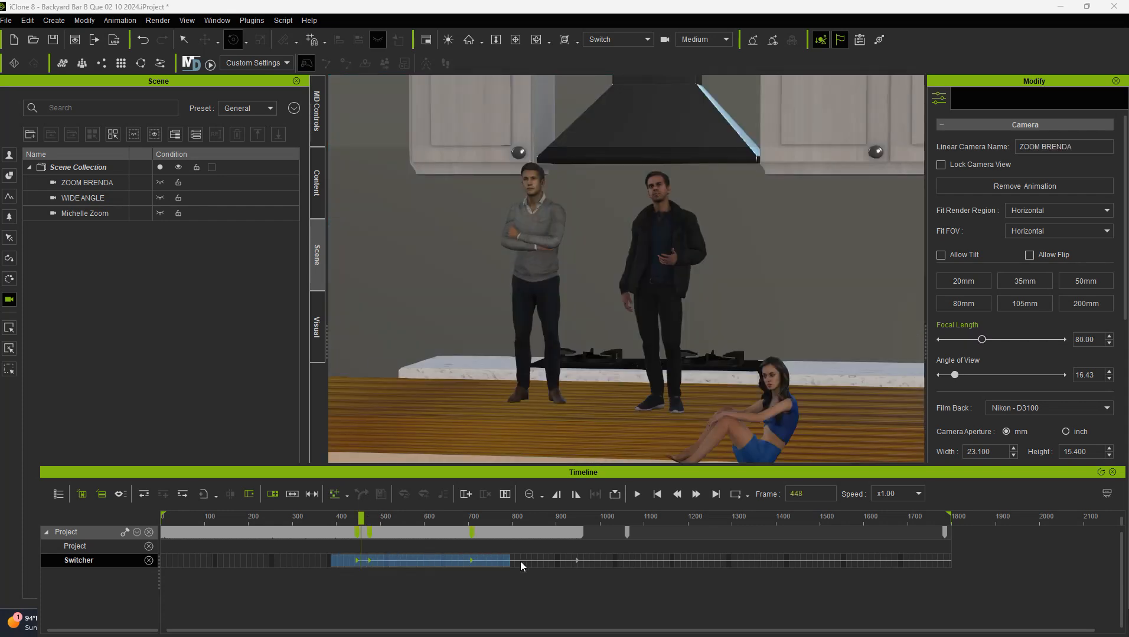
{"action": "left_click", "coordinate": [758, 533]}
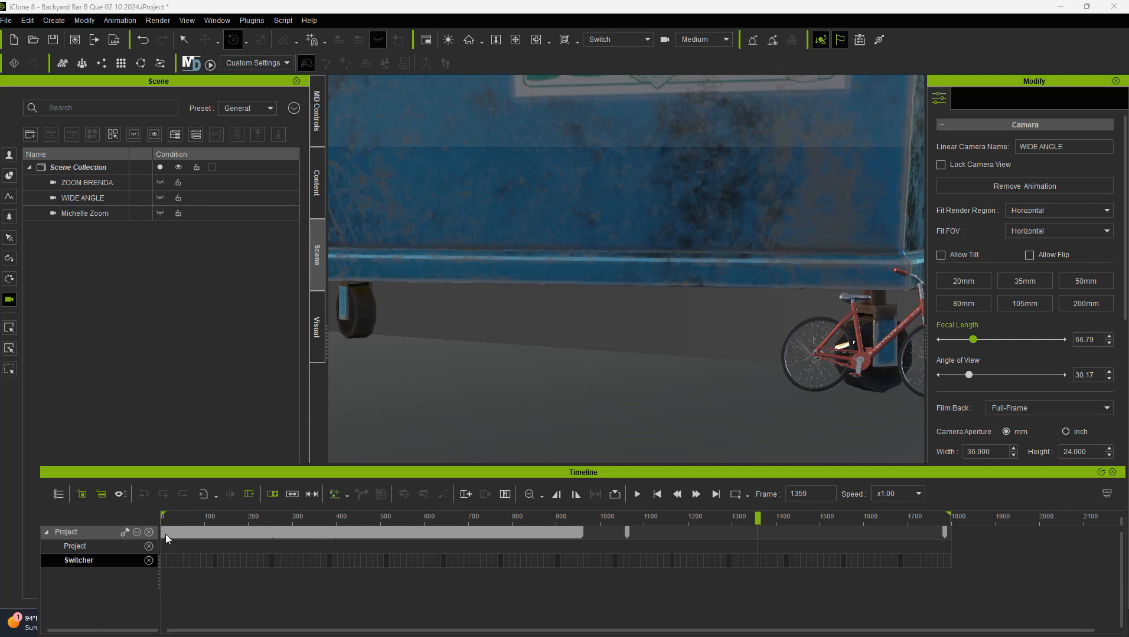
{"action": "mouse_move", "coordinate": [656, 493]}
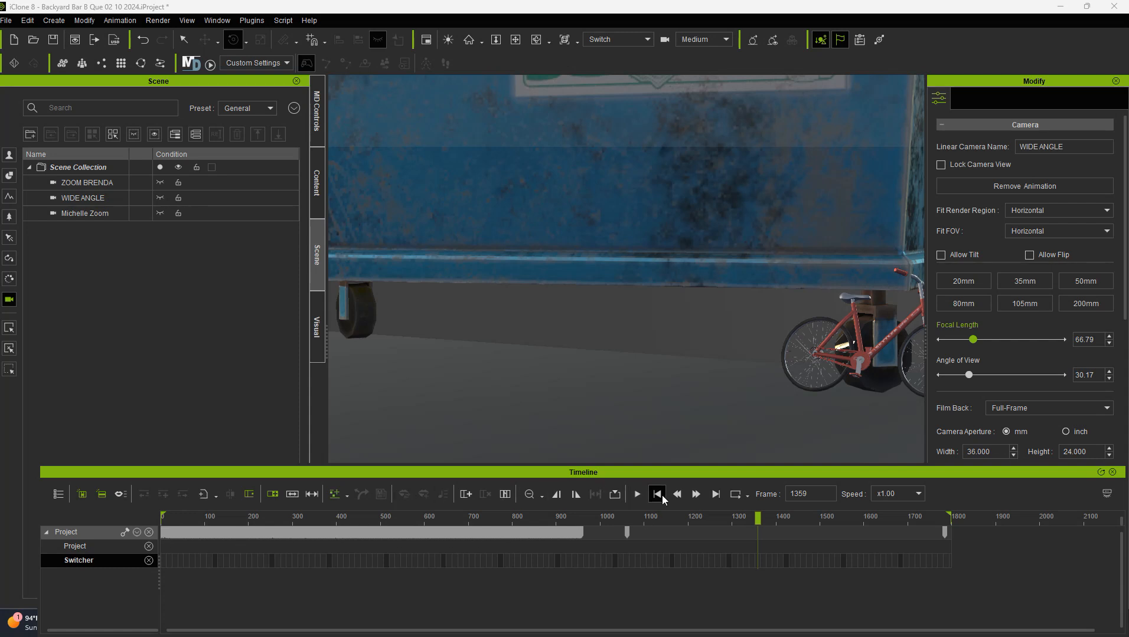
From frame 0, add a ZOOM BRENDA cut near frame 90 and play back
{"action": "left_click", "coordinate": [655, 494]}
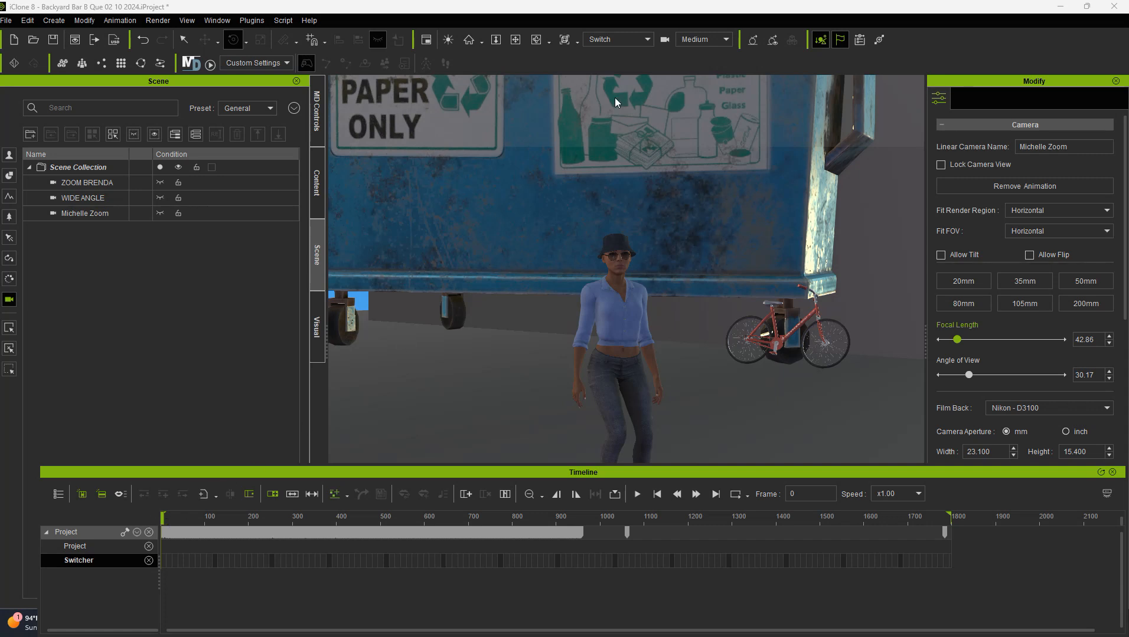
{"action": "mouse_move", "coordinate": [201, 565]}
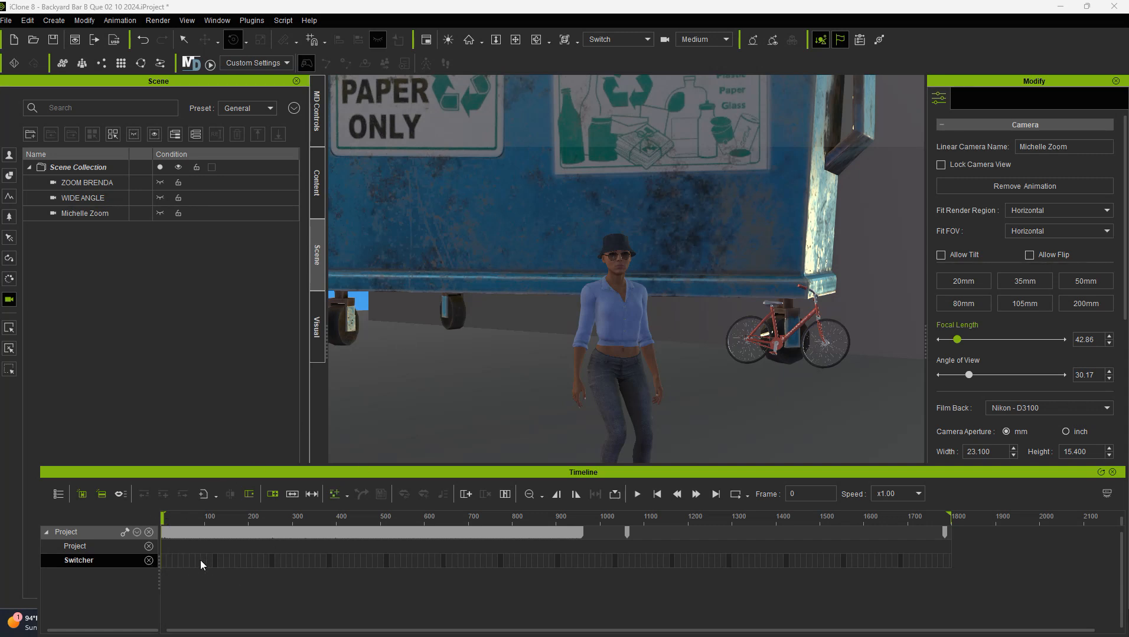
{"action": "right_click", "coordinate": [202, 564]}
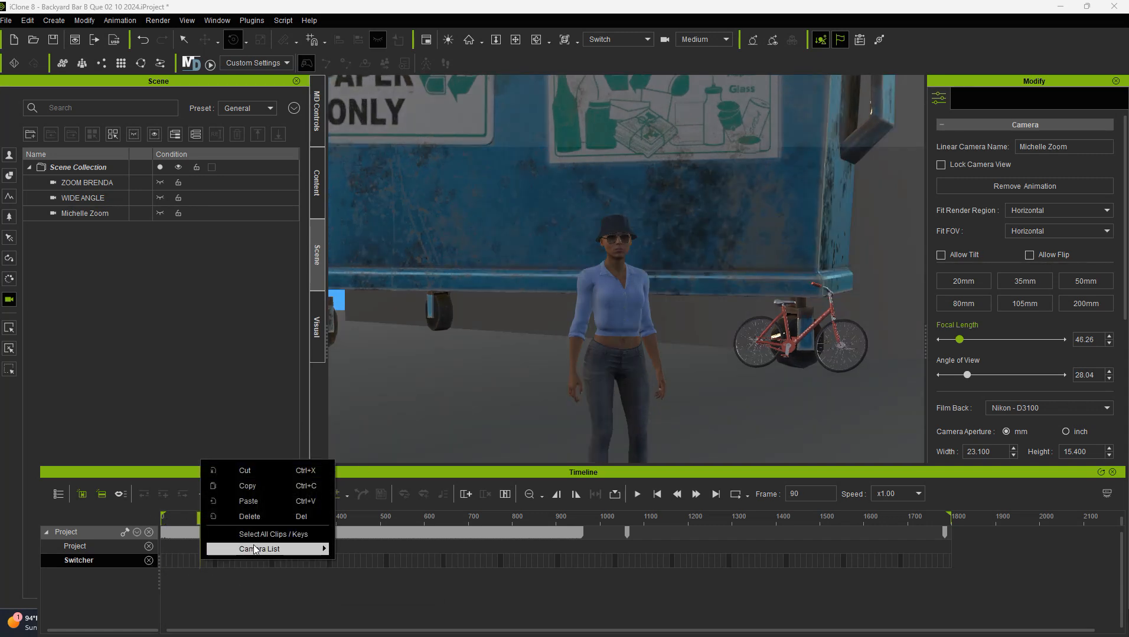
{"action": "left_click", "coordinate": [259, 549]}
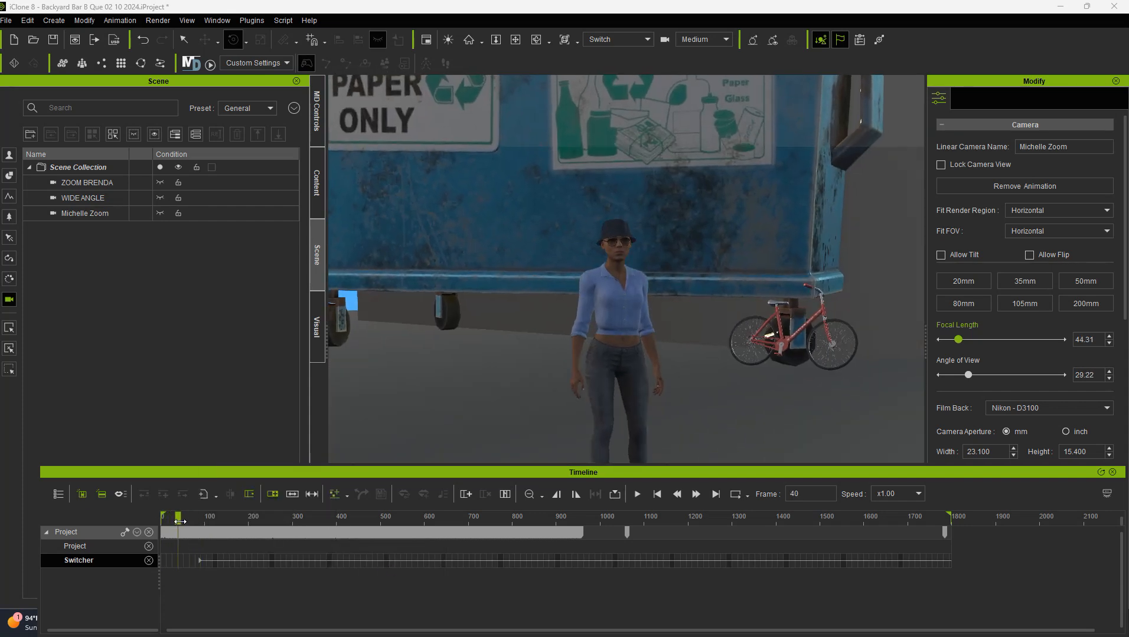
{"action": "left_click", "coordinate": [636, 495]}
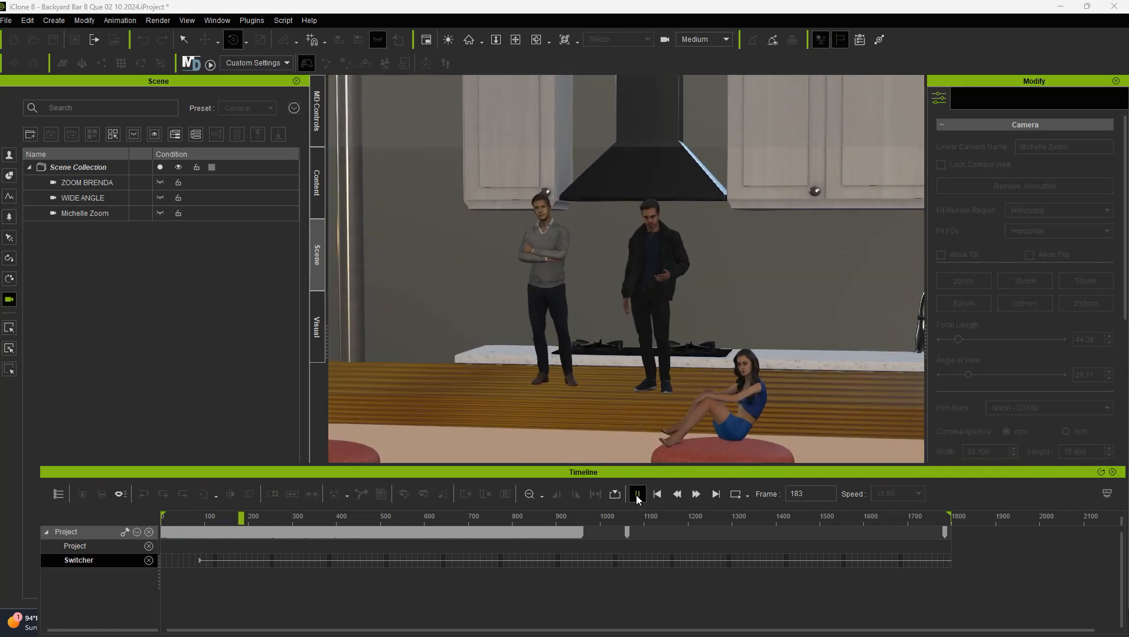
{"action": "left_click", "coordinate": [636, 493]}
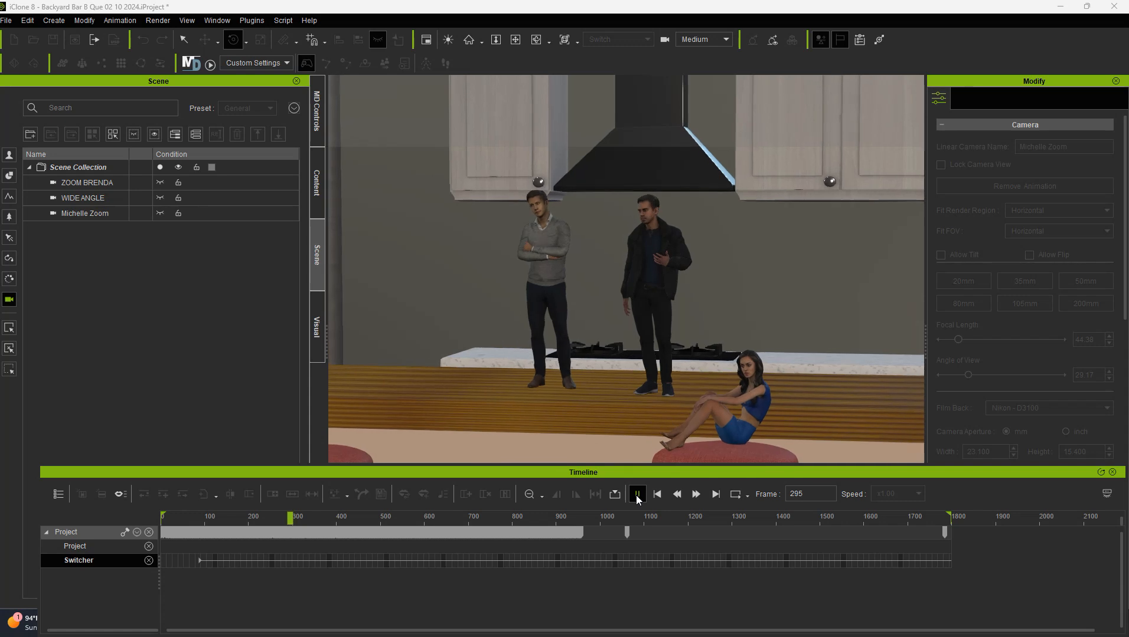
{"action": "left_click", "coordinate": [636, 494]}
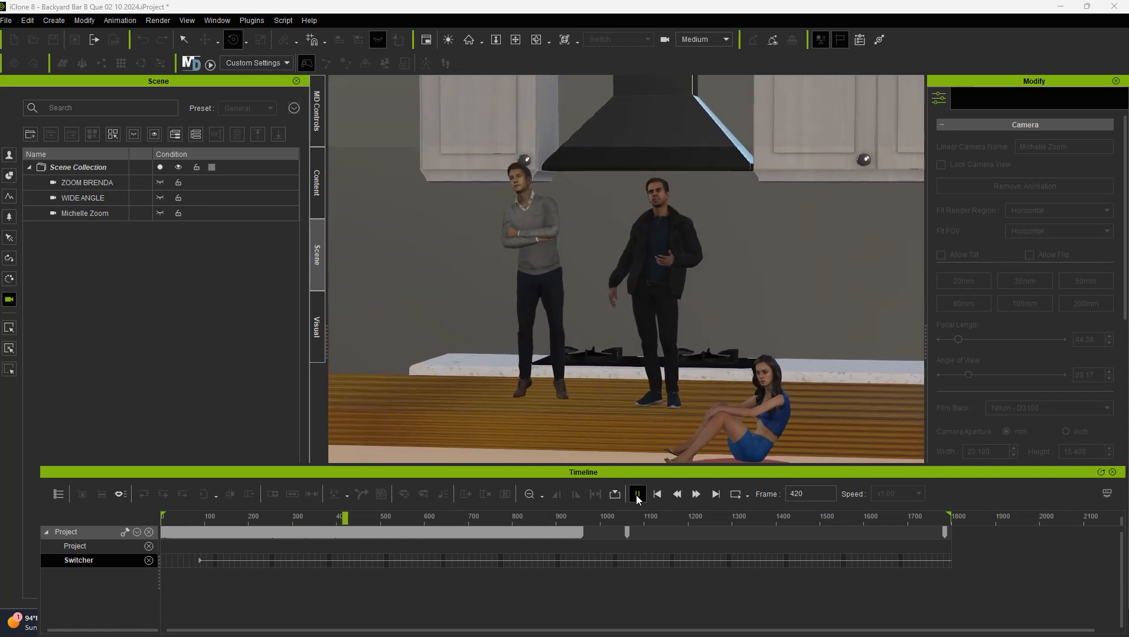
{"action": "left_click", "coordinate": [636, 494]}
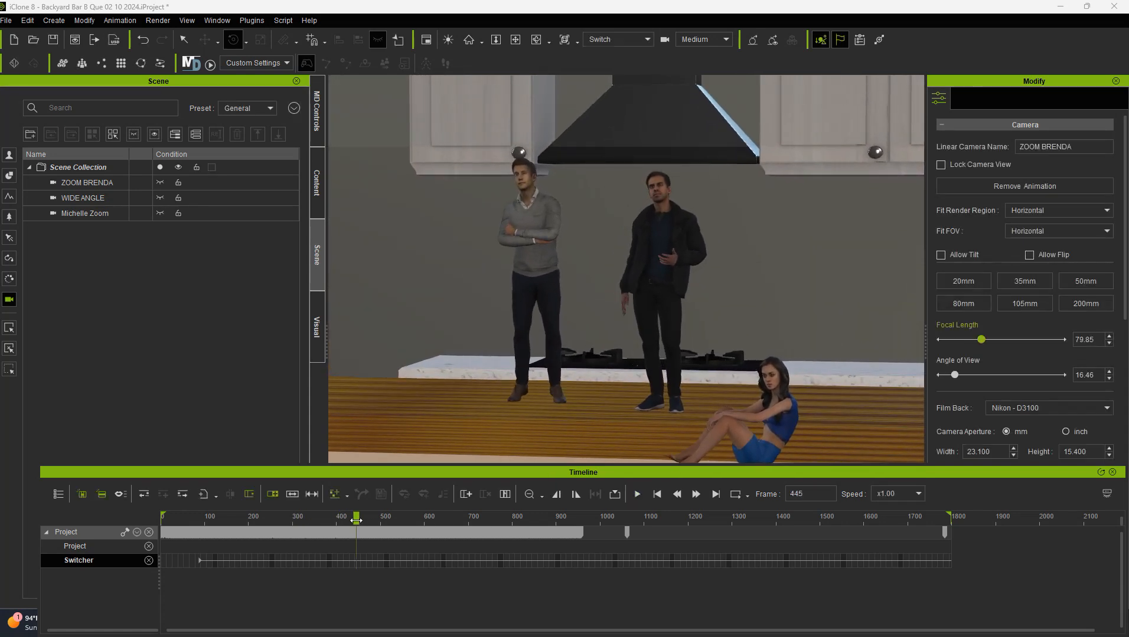
{"action": "left_click", "coordinate": [368, 517]}
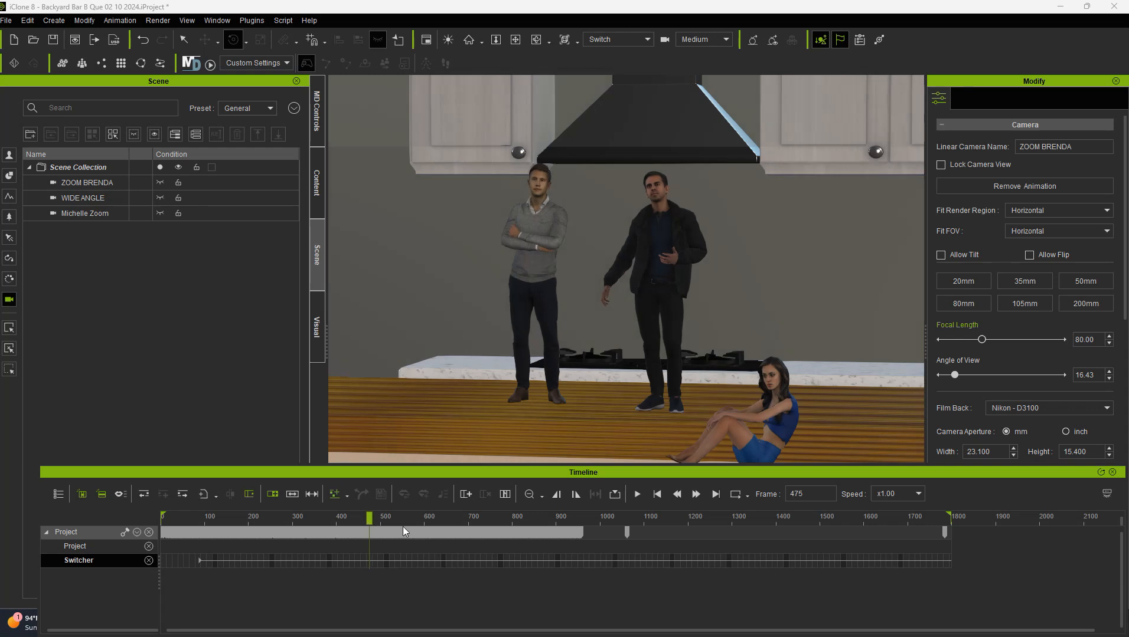
{"action": "mouse_move", "coordinate": [481, 133]}
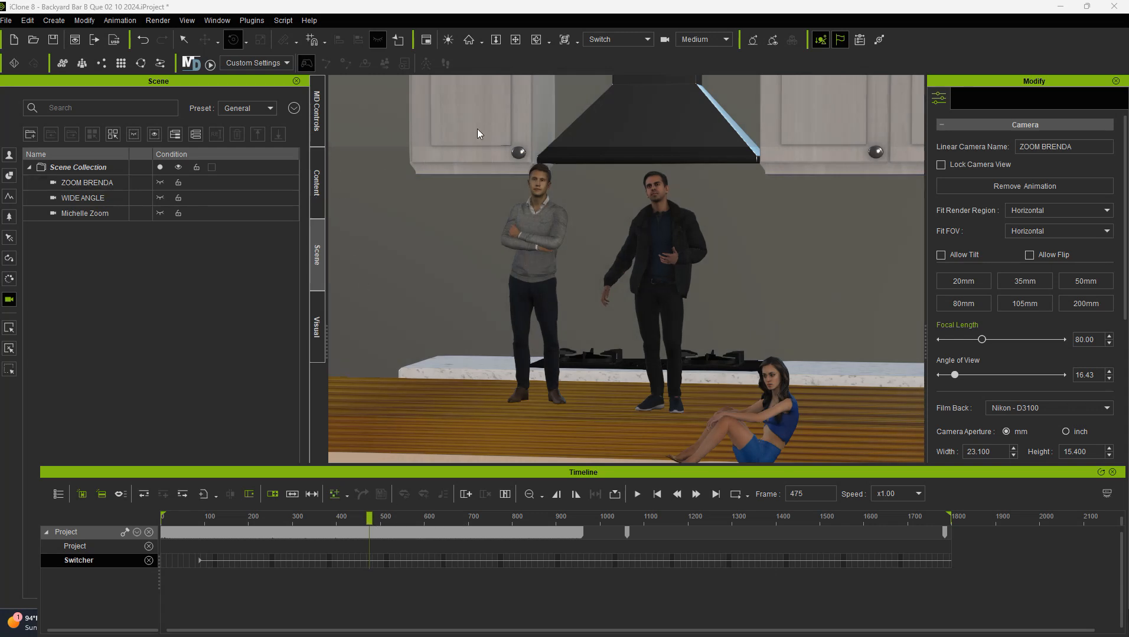
{"action": "mouse_move", "coordinate": [298, 570]}
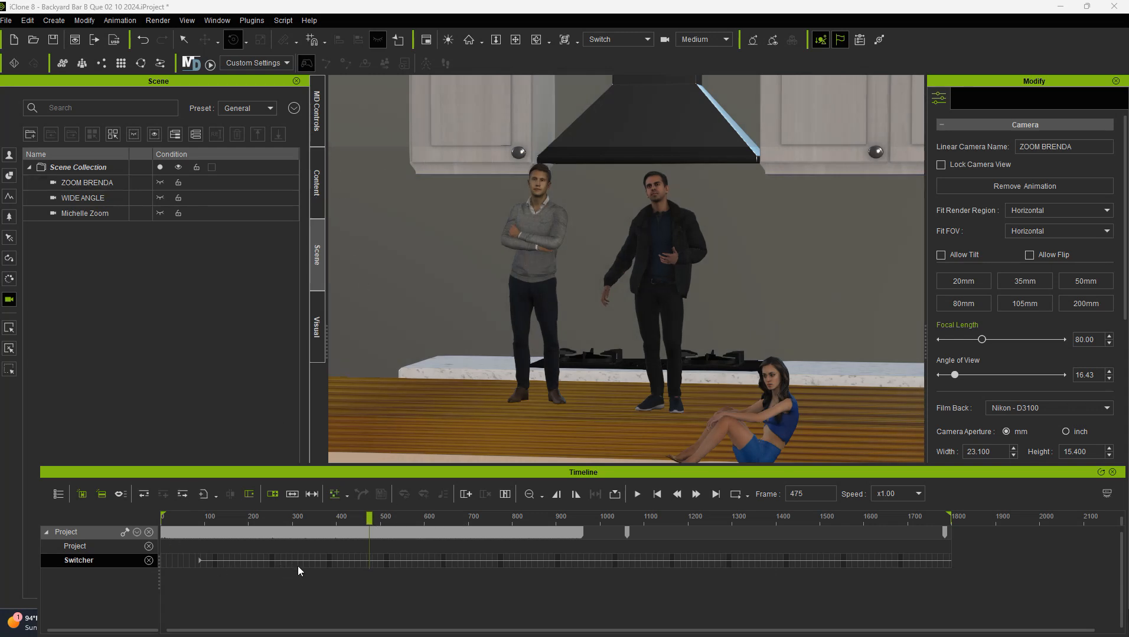
Add a Michelle Zoom cut on the Switcher track at frame 311
{"action": "right_click", "coordinate": [299, 568]}
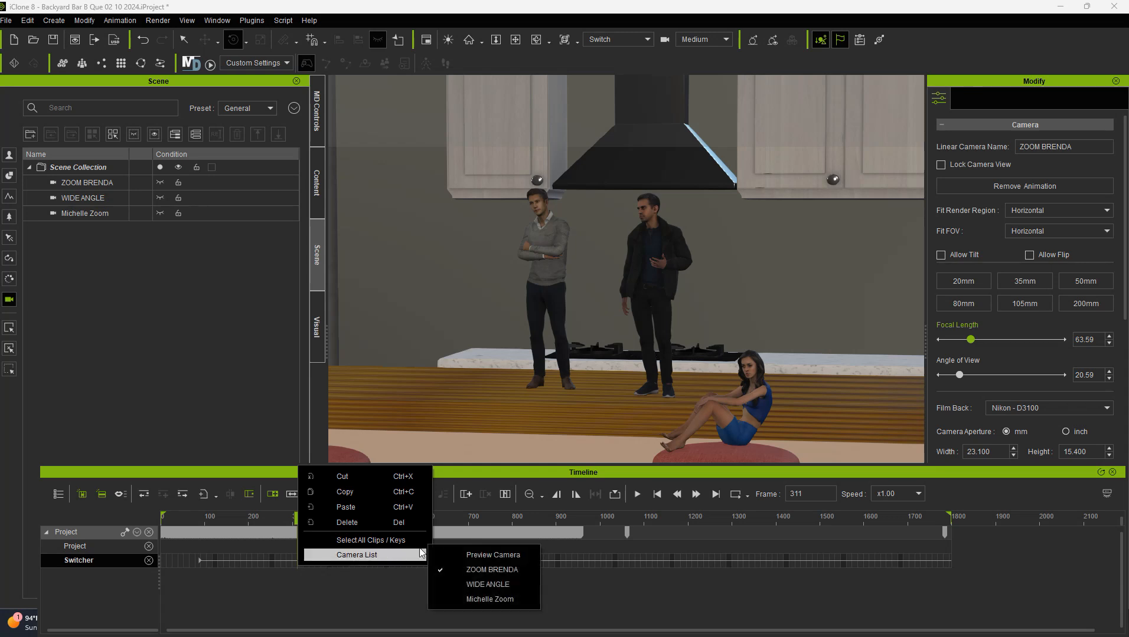
{"action": "mouse_move", "coordinate": [489, 599]}
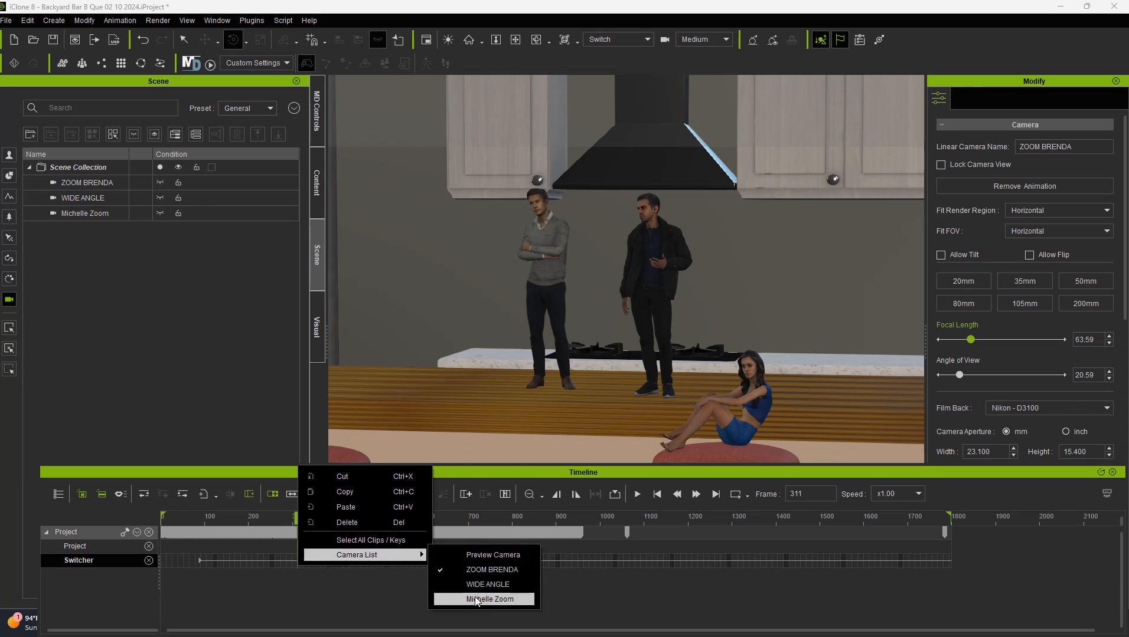
{"action": "left_click", "coordinate": [488, 600]}
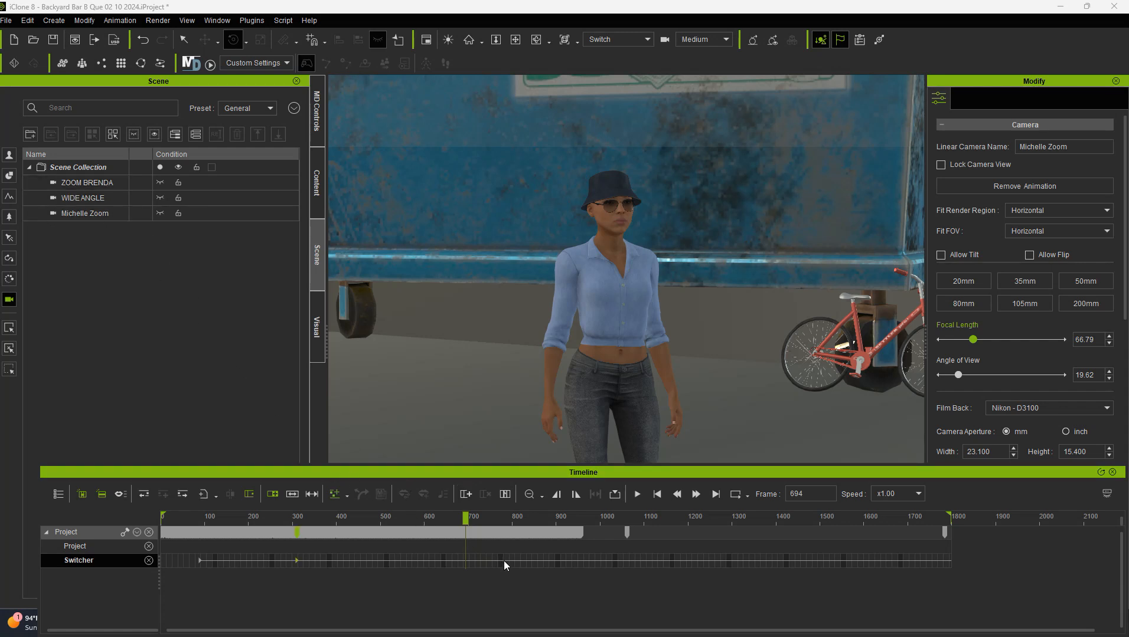
Add a ZOOM BRENDA cut on the Switcher track at frame 780
{"action": "right_click", "coordinate": [504, 565]}
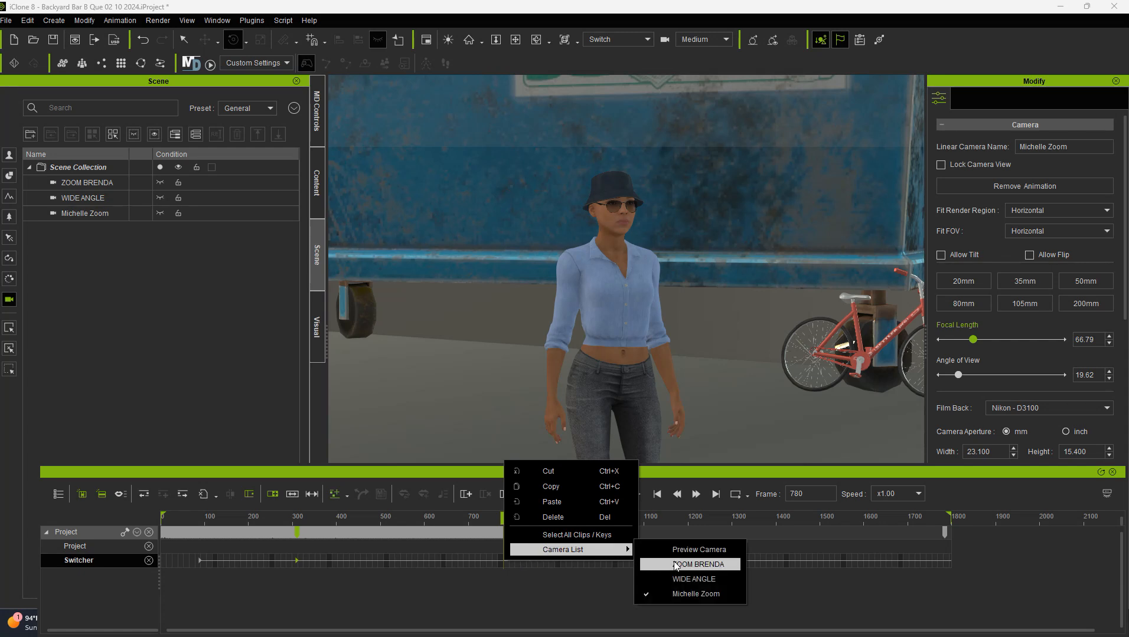
{"action": "left_click", "coordinate": [692, 565]}
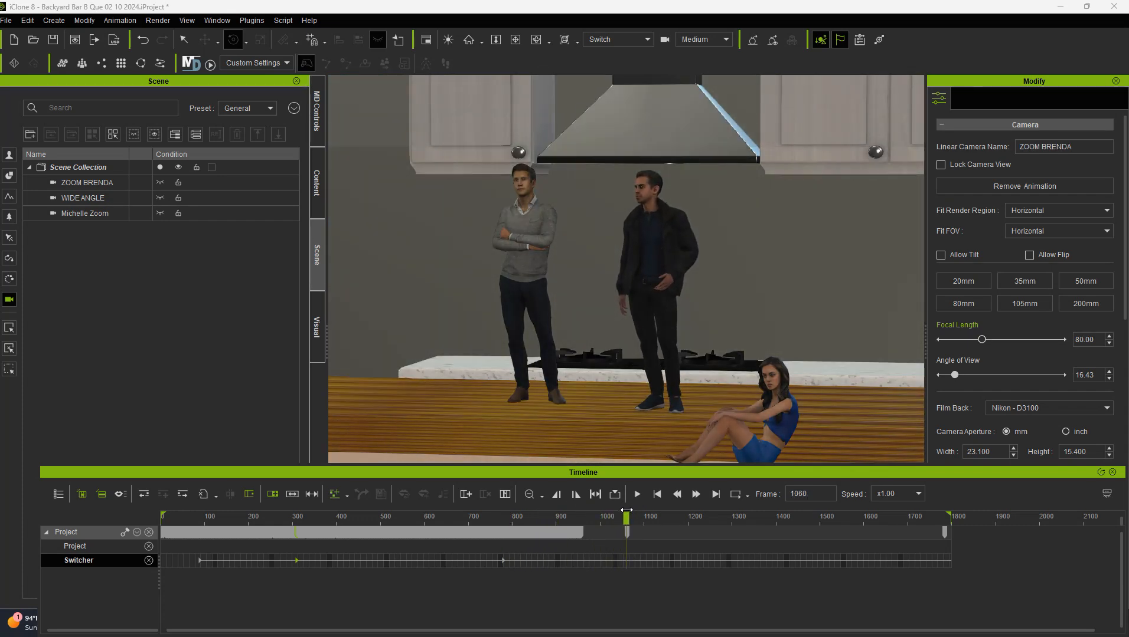
{"action": "left_click", "coordinate": [84, 212]}
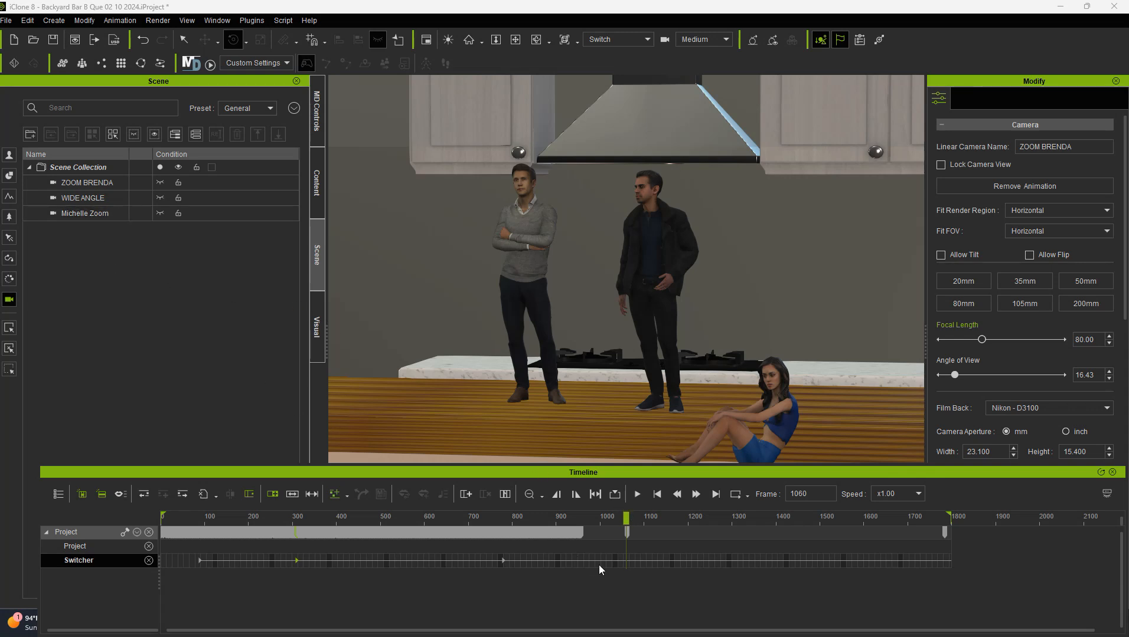
{"action": "mouse_move", "coordinate": [606, 562]}
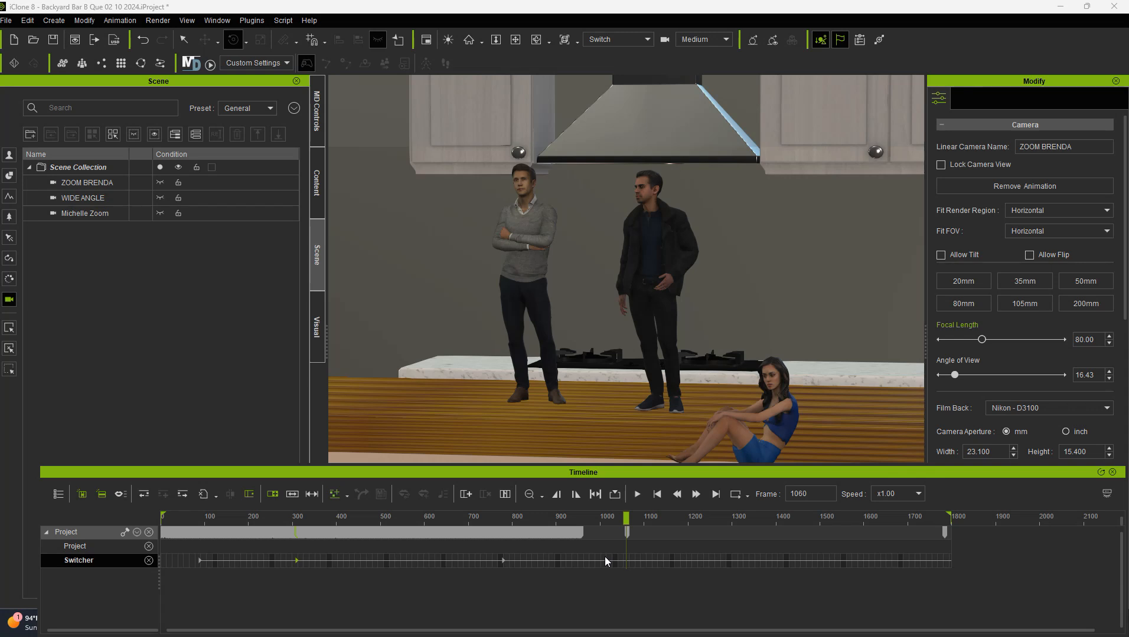
Add a WIDE ANGLE cut on the Switcher track at frame 1010
{"action": "right_click", "coordinate": [606, 561]}
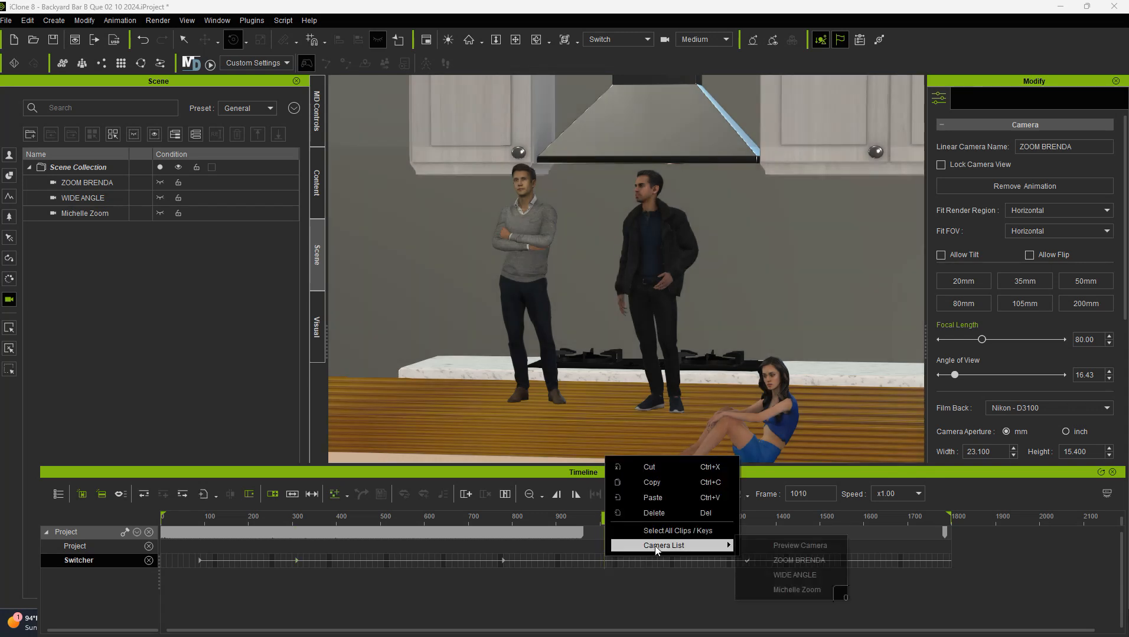
{"action": "mouse_move", "coordinate": [793, 575]}
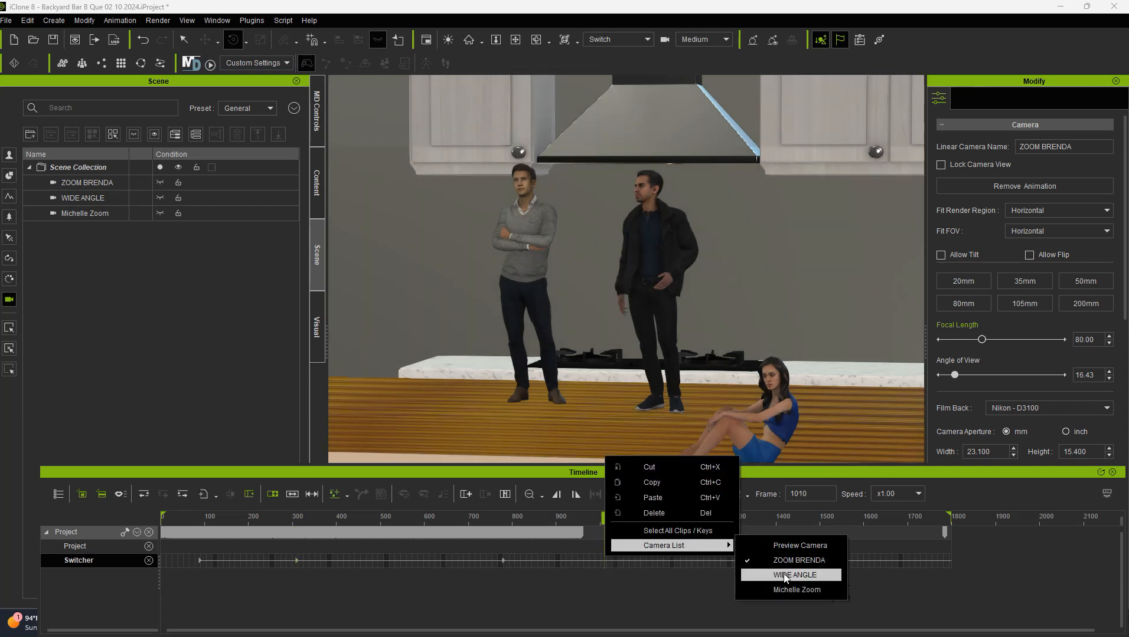
{"action": "left_click", "coordinate": [793, 575]}
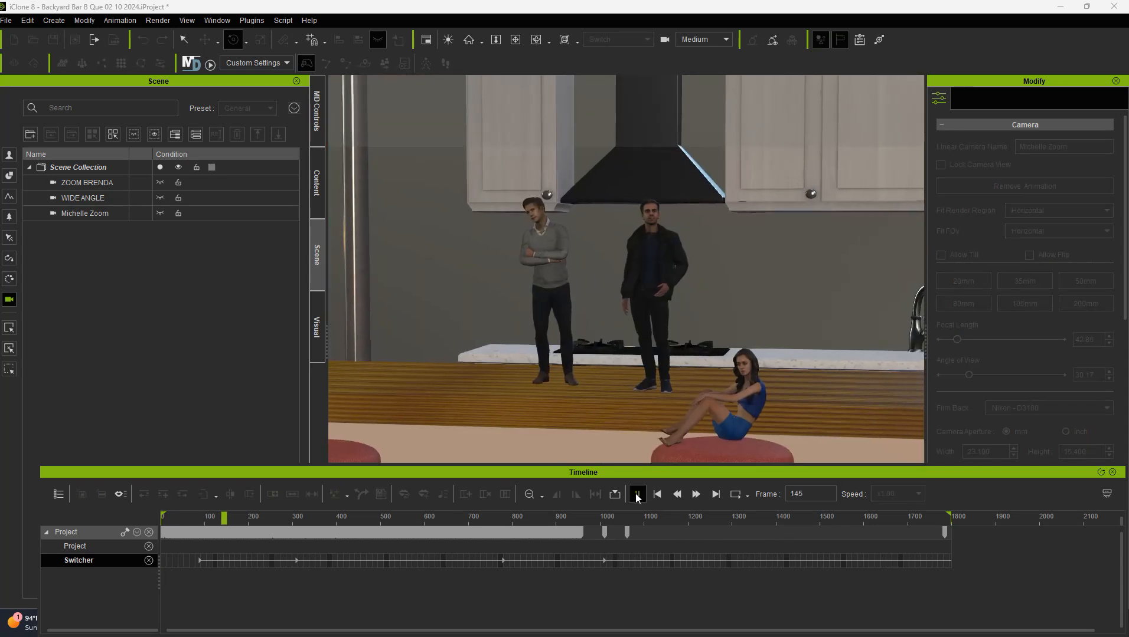
Play the scene to preview the camera cuts, stopping near frame 1591
{"action": "left_click", "coordinate": [637, 495]}
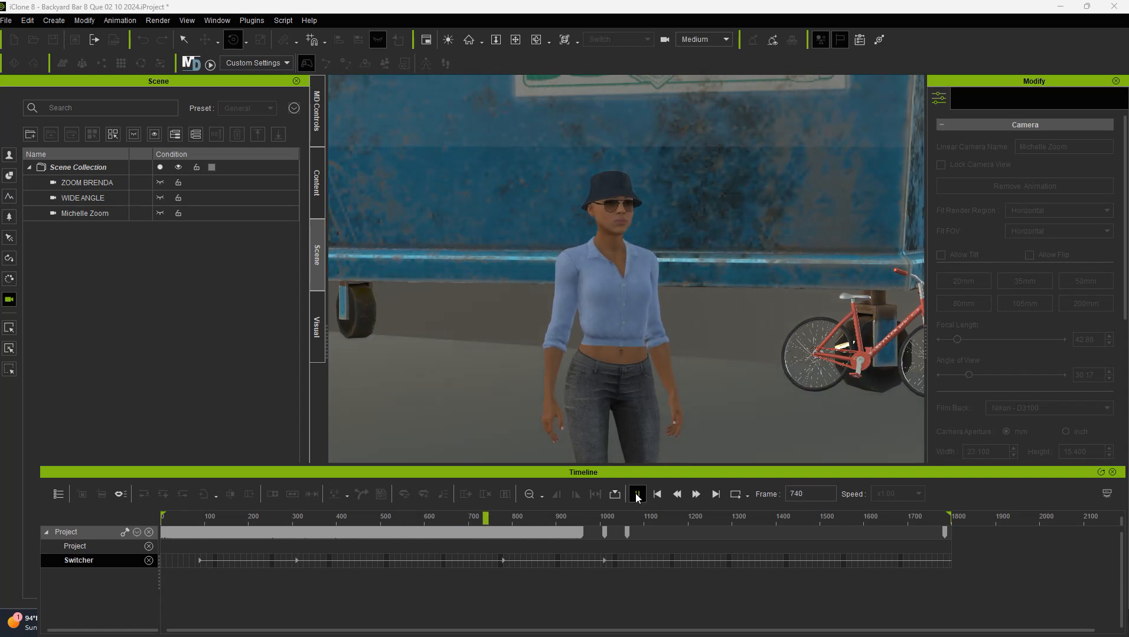
{"action": "left_click", "coordinate": [636, 495]}
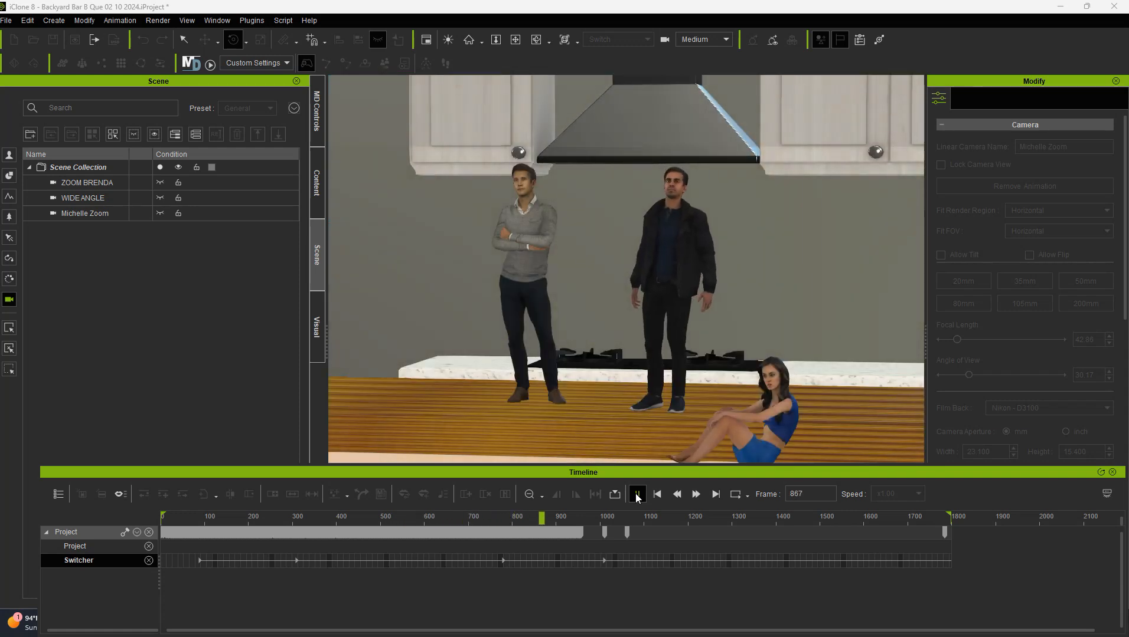
{"action": "left_click", "coordinate": [637, 495]}
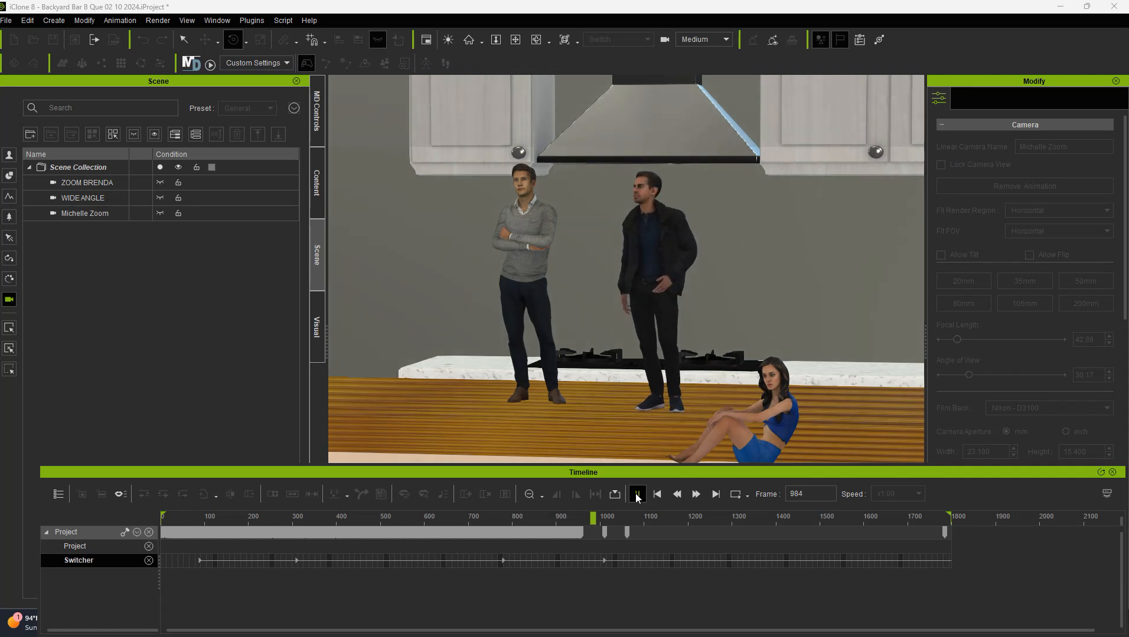
{"action": "left_click", "coordinate": [637, 495]}
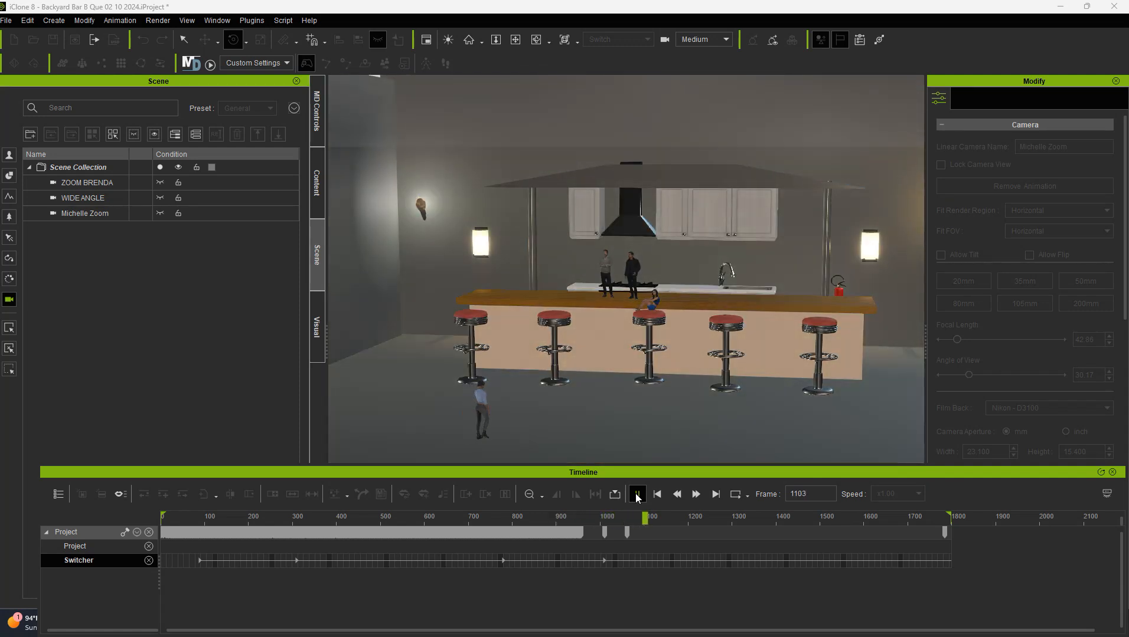
{"action": "left_click", "coordinate": [636, 495]}
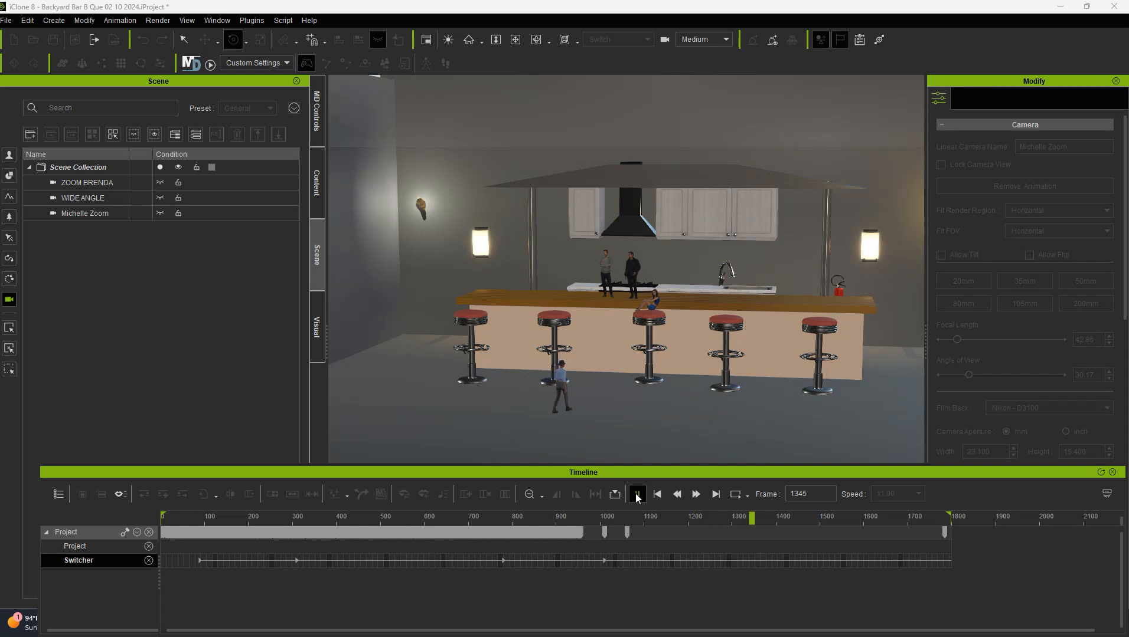
{"action": "left_click", "coordinate": [636, 494]}
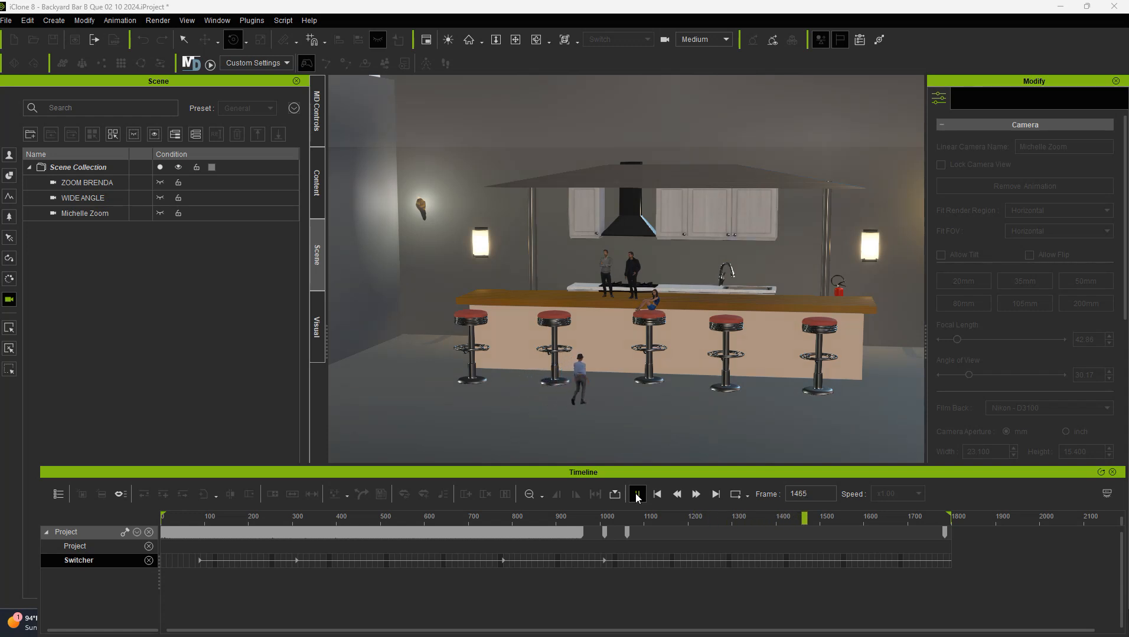
{"action": "left_click", "coordinate": [636, 493]}
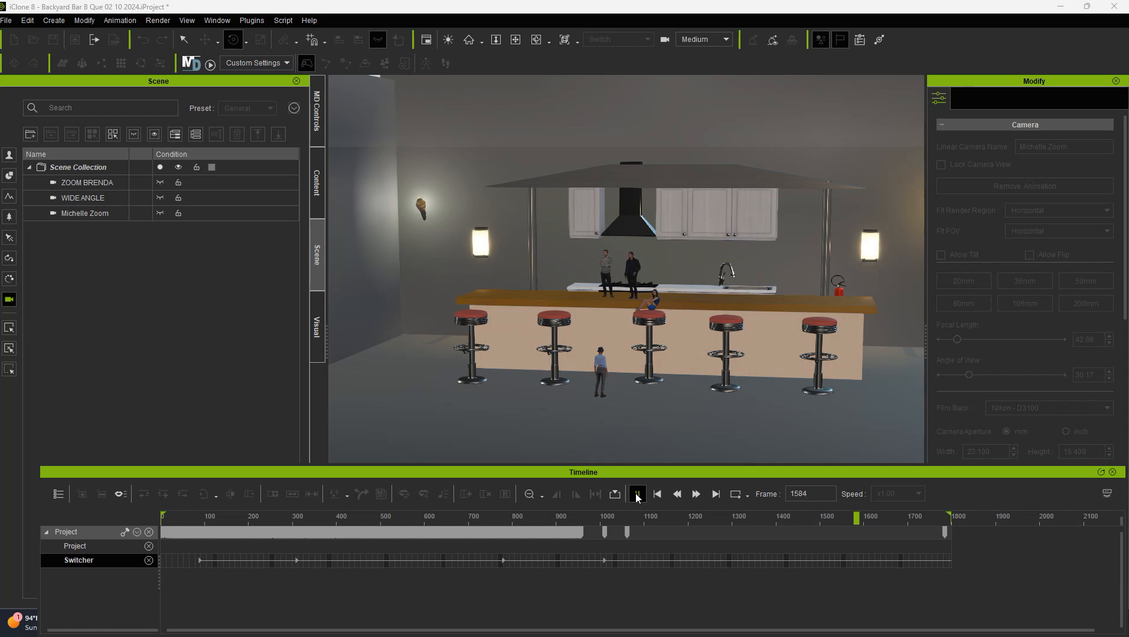
{"action": "left_click", "coordinate": [637, 494]}
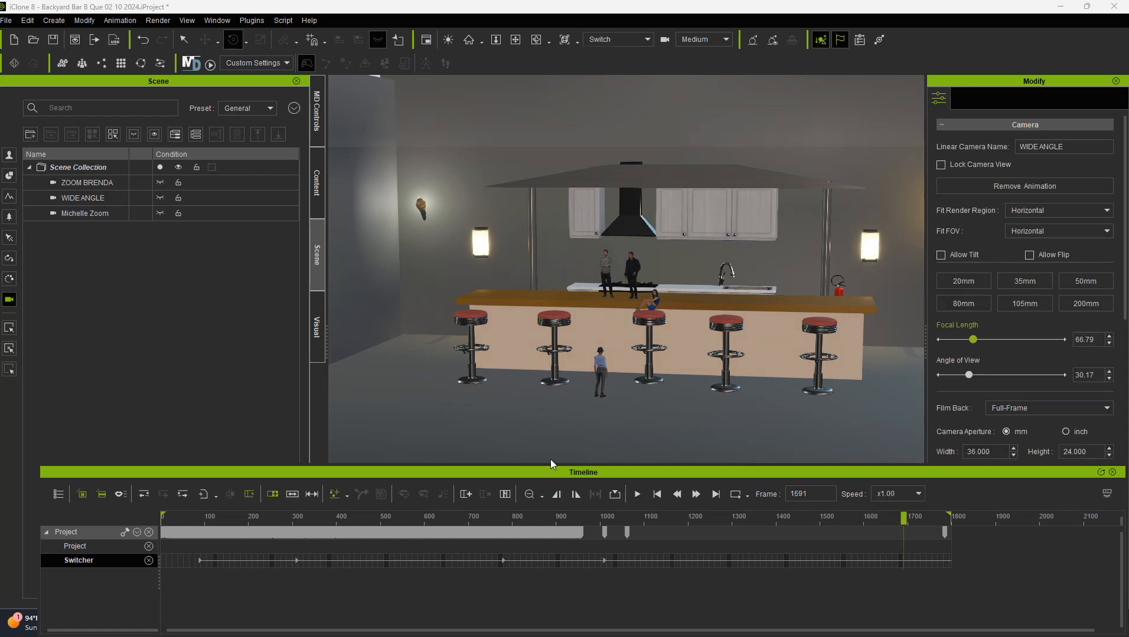
{"action": "left_click", "coordinate": [84, 212]}
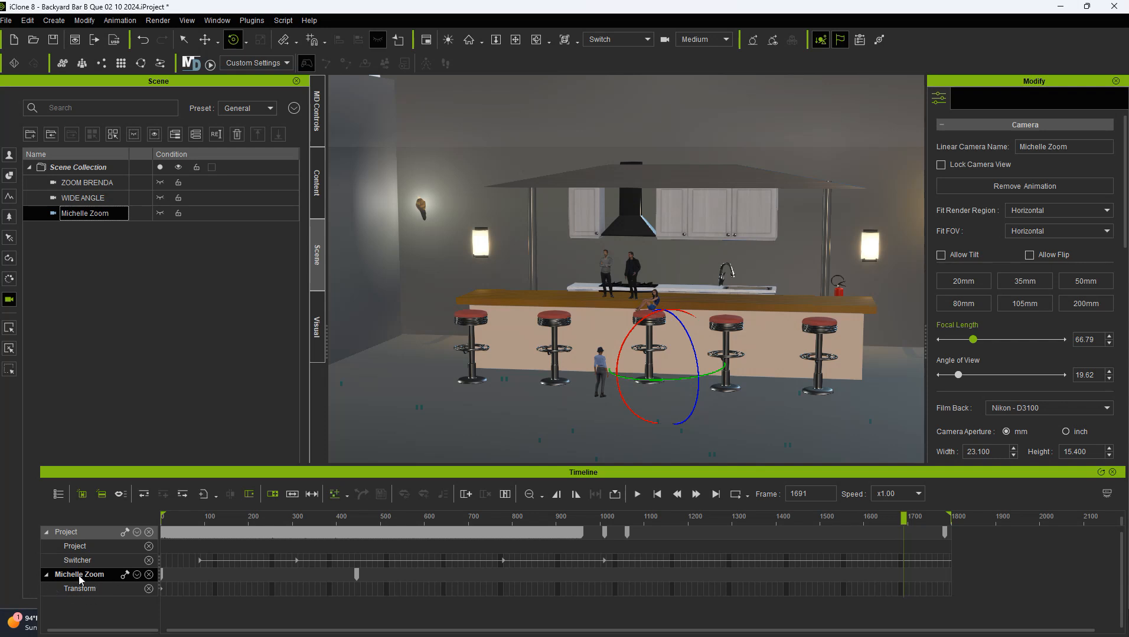
{"action": "left_click", "coordinate": [82, 198]}
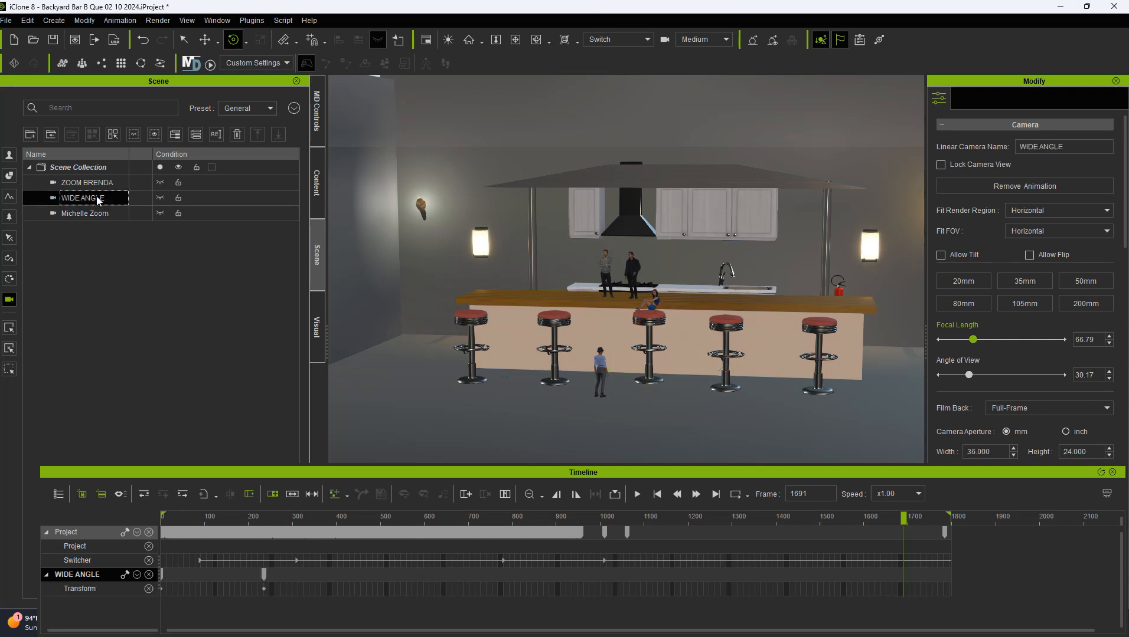
{"action": "left_click", "coordinate": [87, 182]}
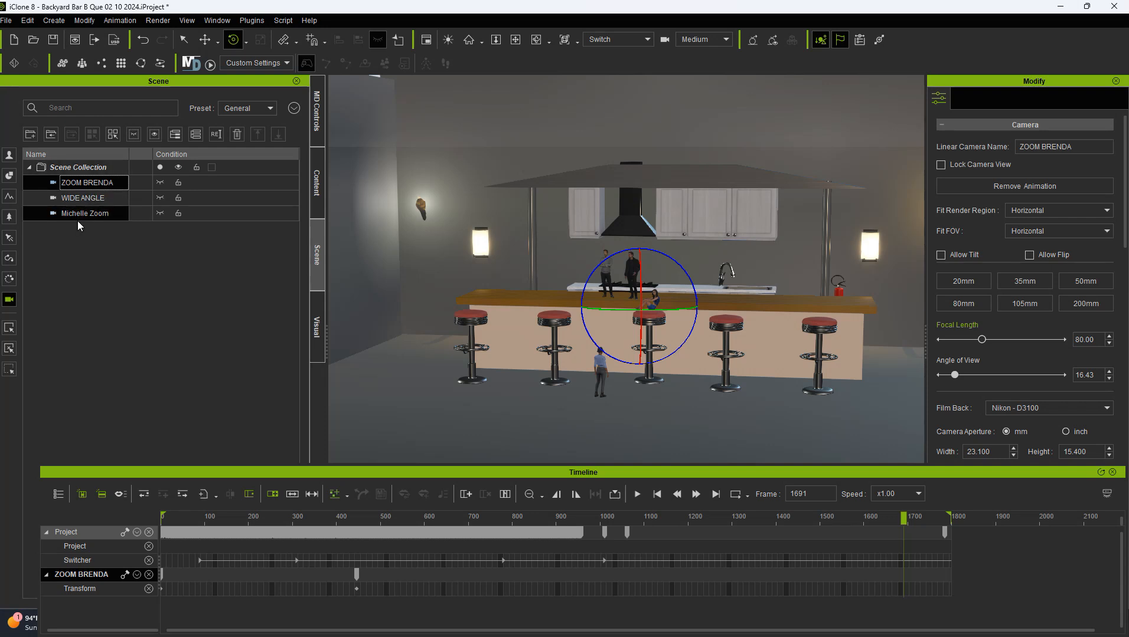
{"action": "left_click", "coordinate": [84, 198]}
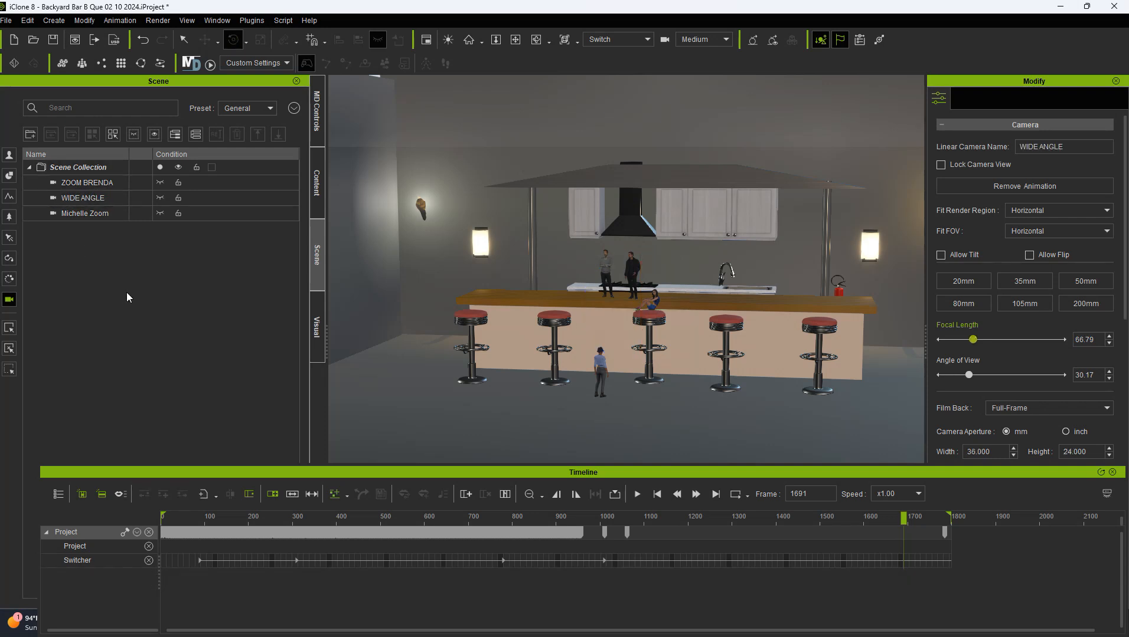
{"action": "mouse_move", "coordinate": [149, 427]}
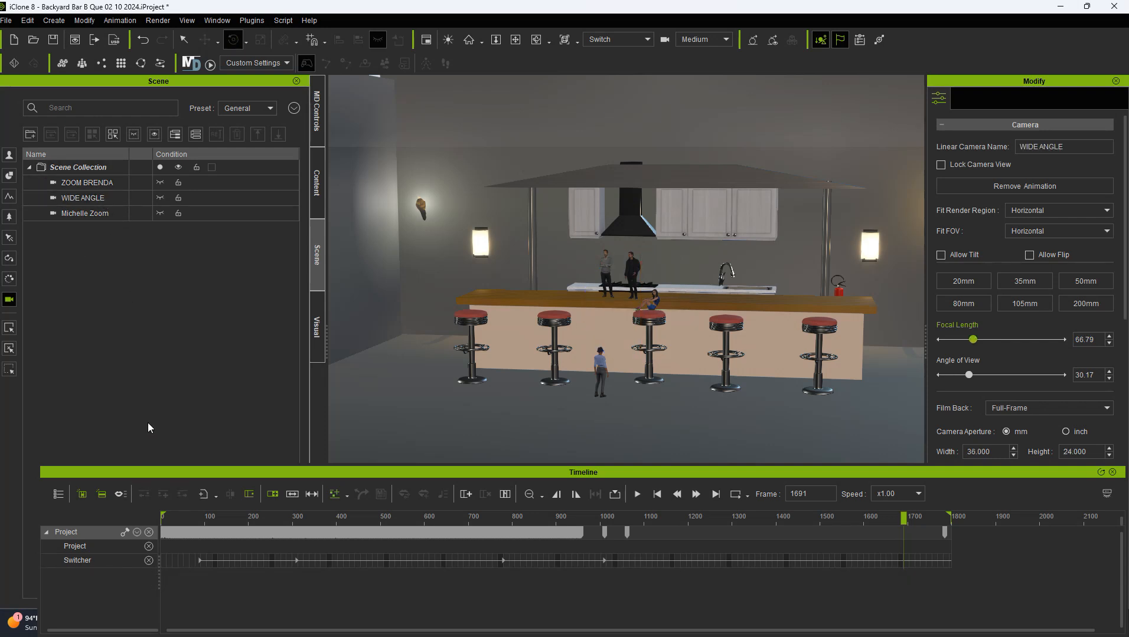
{"action": "mouse_move", "coordinate": [159, 329]}
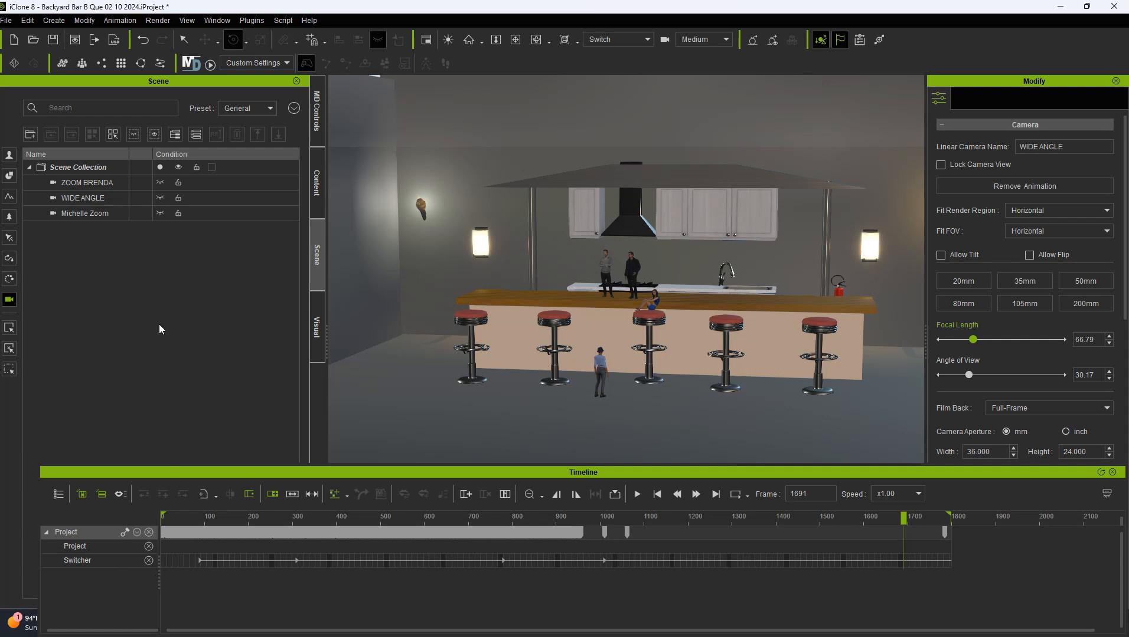
{"action": "left_click", "coordinate": [650, 39]}
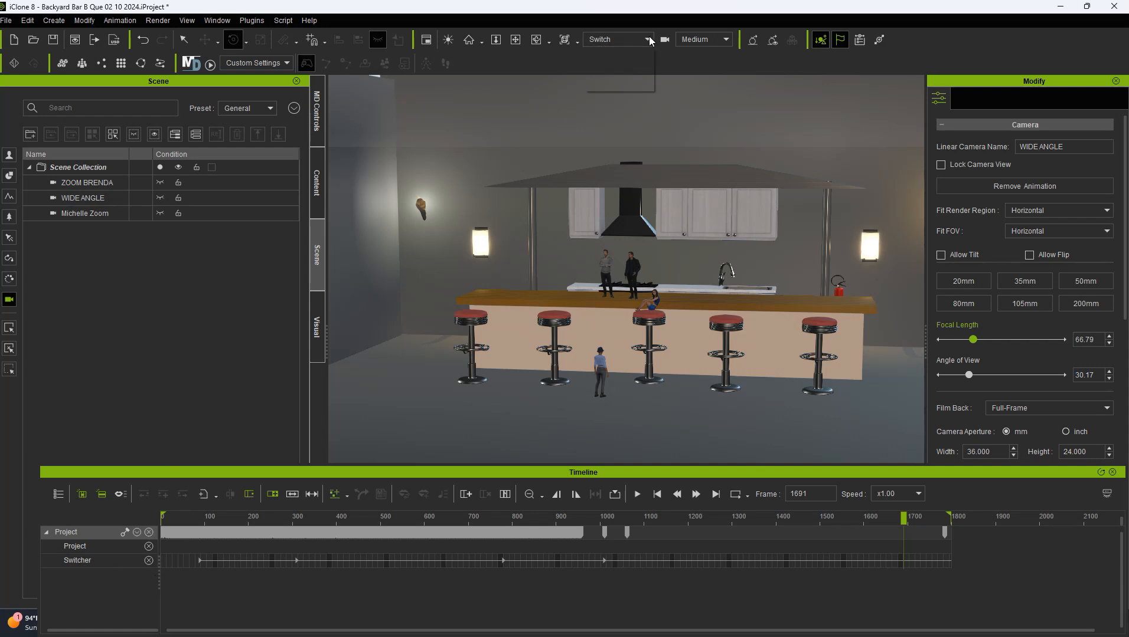
{"action": "left_click", "coordinate": [643, 39]}
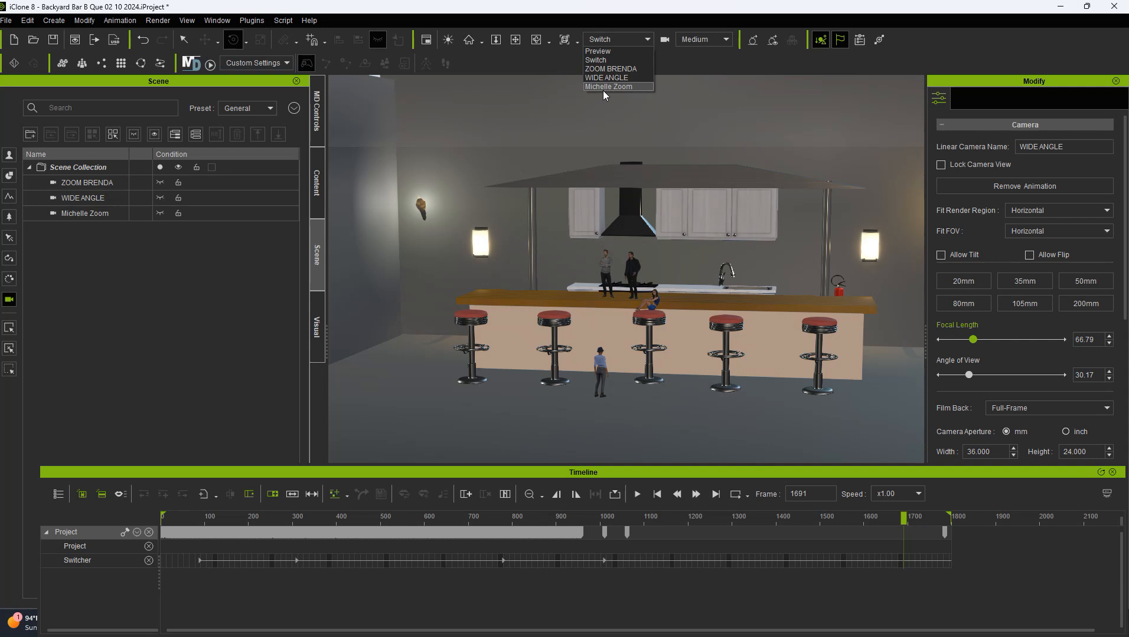
{"action": "mouse_move", "coordinate": [608, 78]}
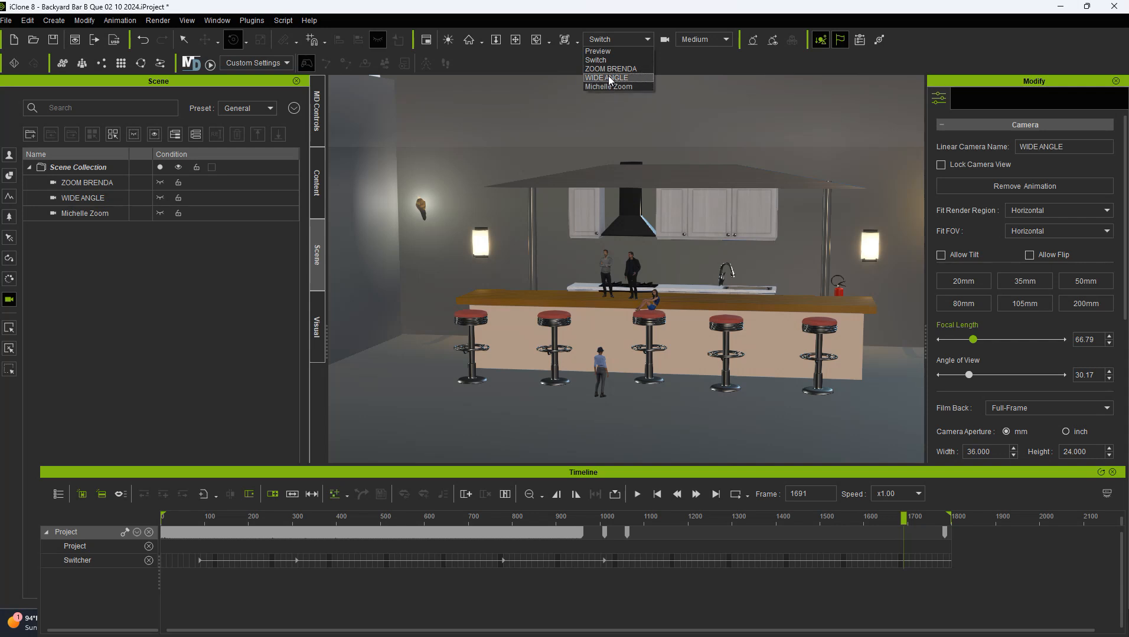
{"action": "left_click", "coordinate": [606, 78]}
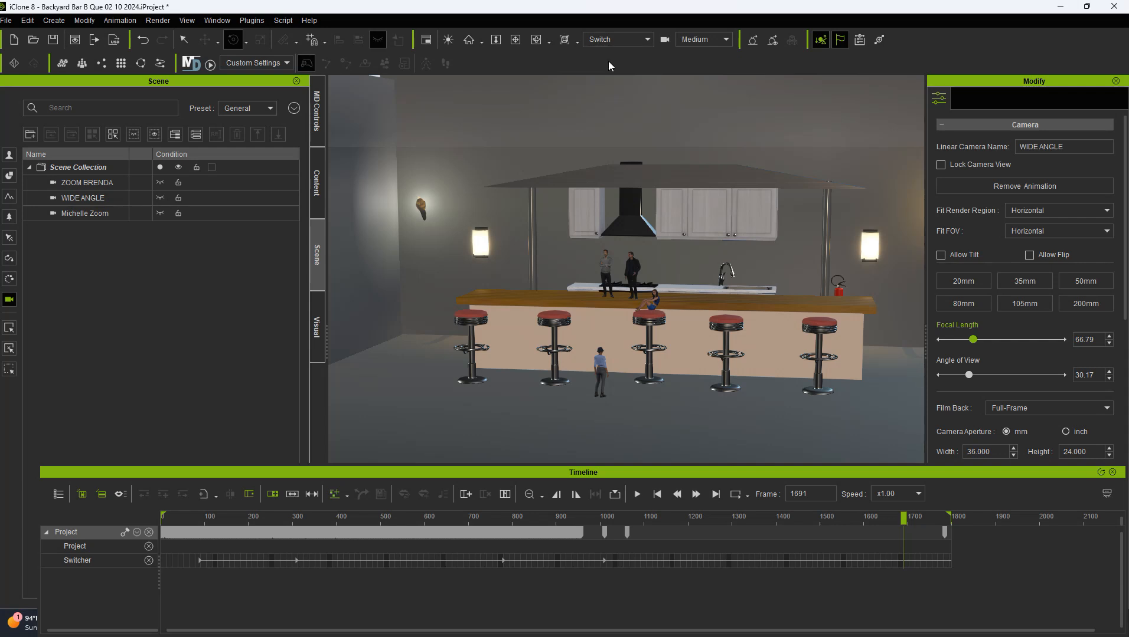
{"action": "mouse_move", "coordinate": [476, 567]}
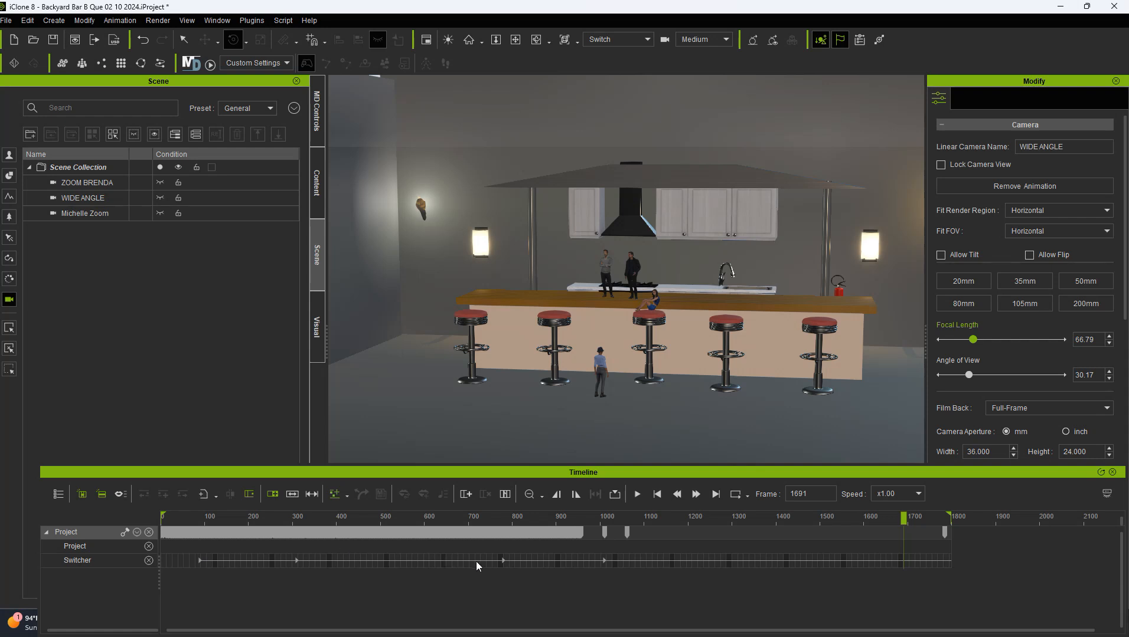
{"action": "mouse_move", "coordinate": [865, 586]}
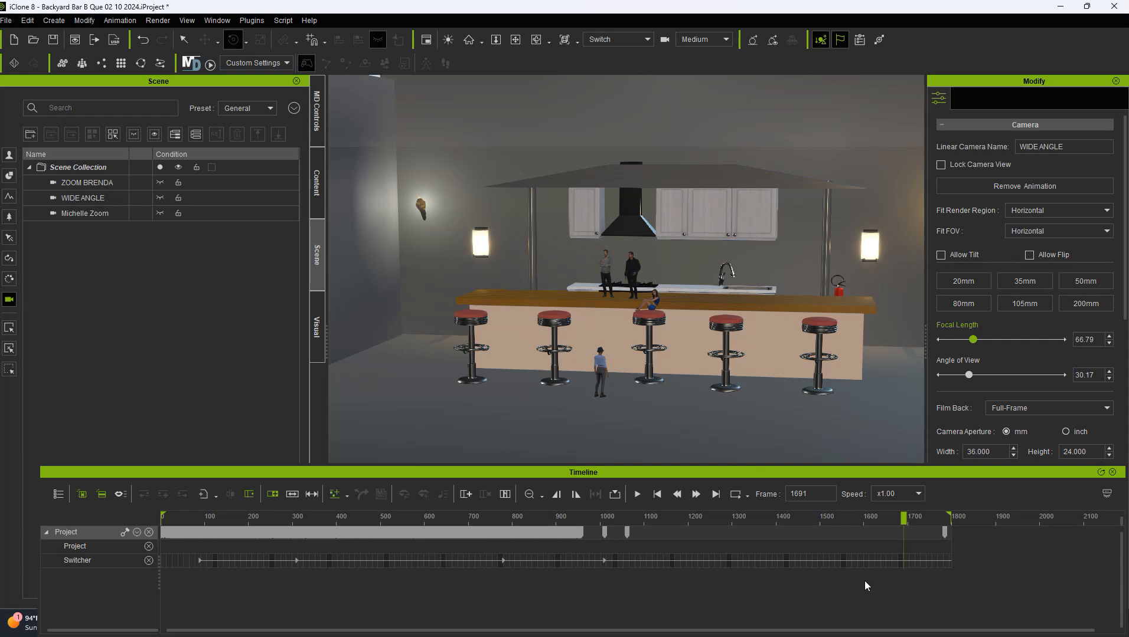
{"action": "mouse_move", "coordinate": [1086, 605]}
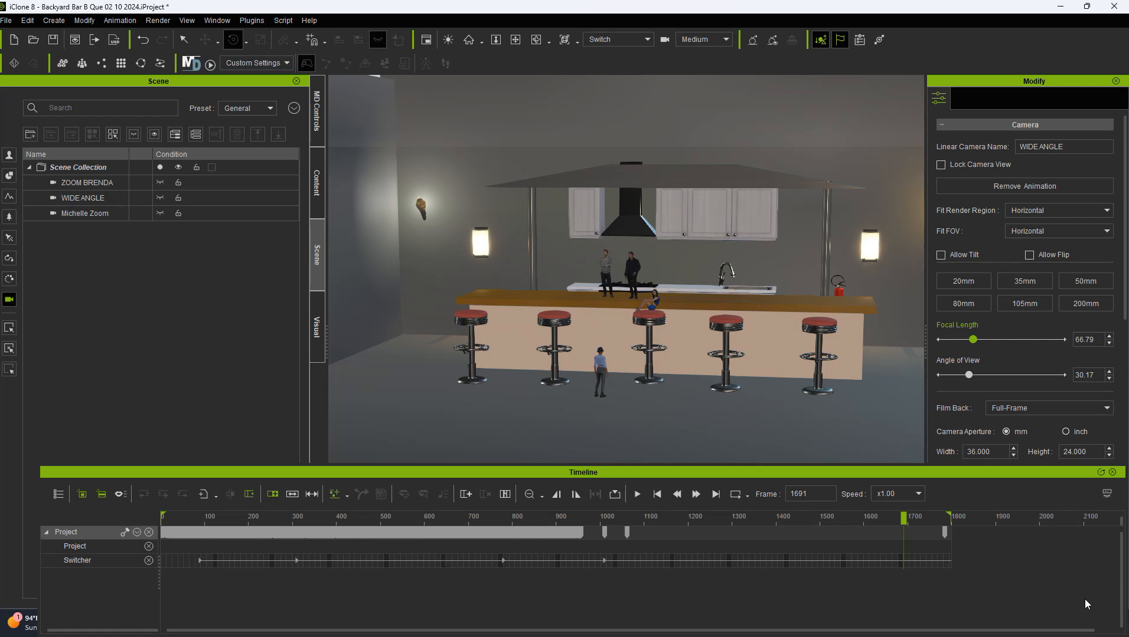